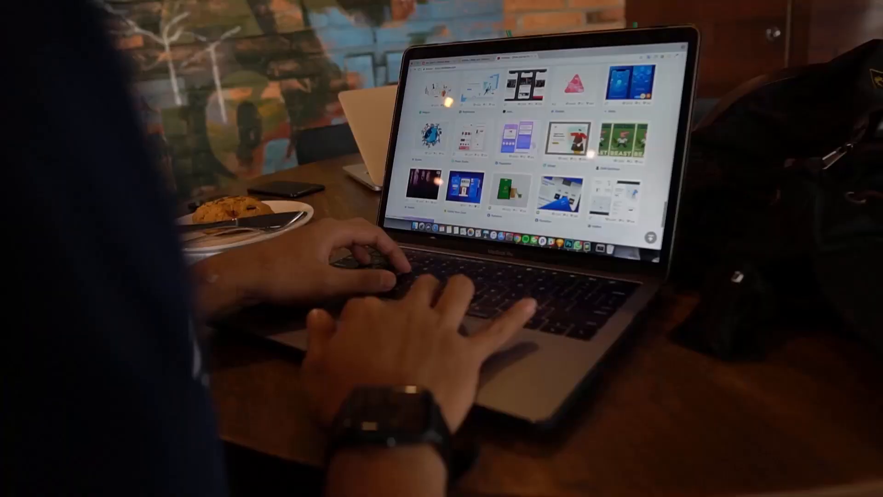
# Launch Brave and enter 'comm' in the address bar to find commbank.com.au.
pyautogui.scroll(-3)
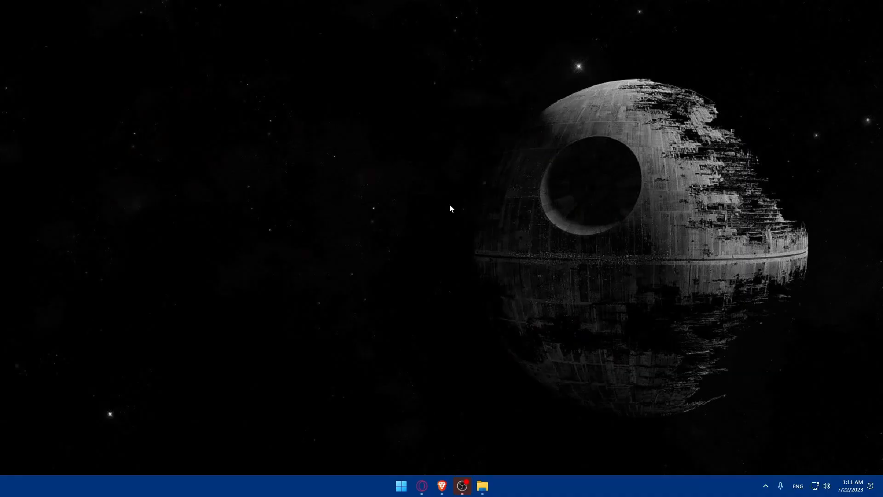
pyautogui.moveTo(653, 338)
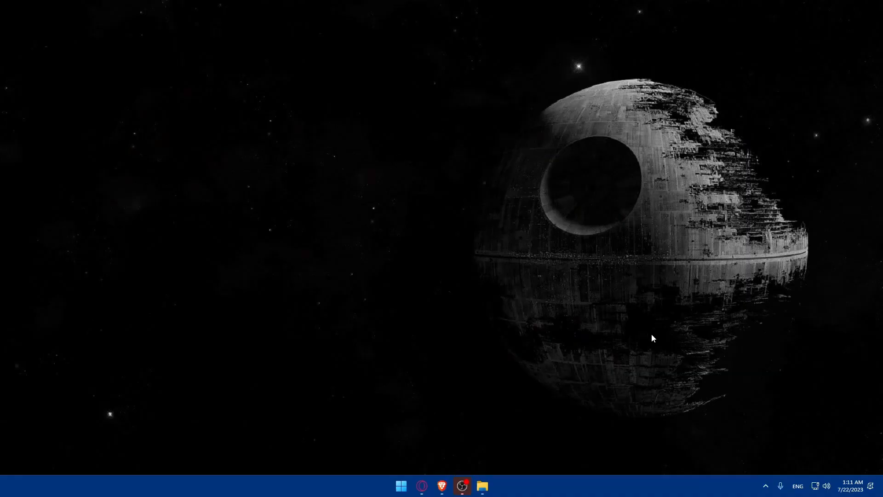
pyautogui.click(442, 485)
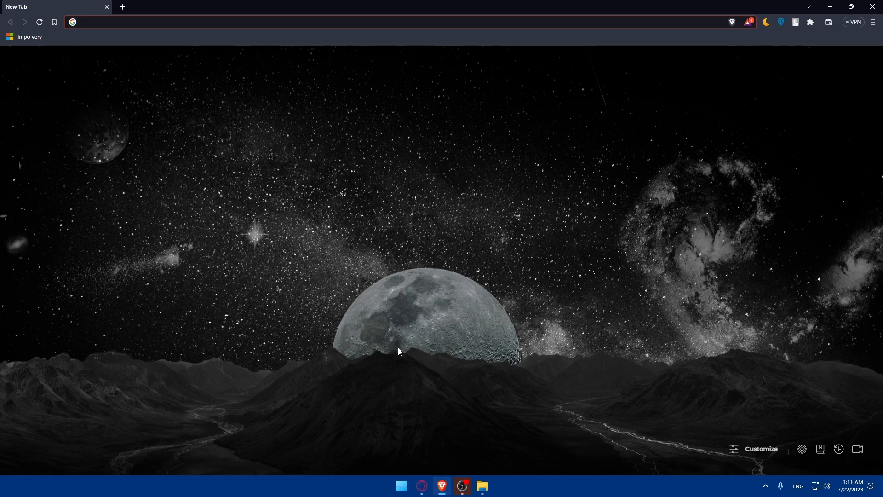
pyautogui.moveTo(220, 47)
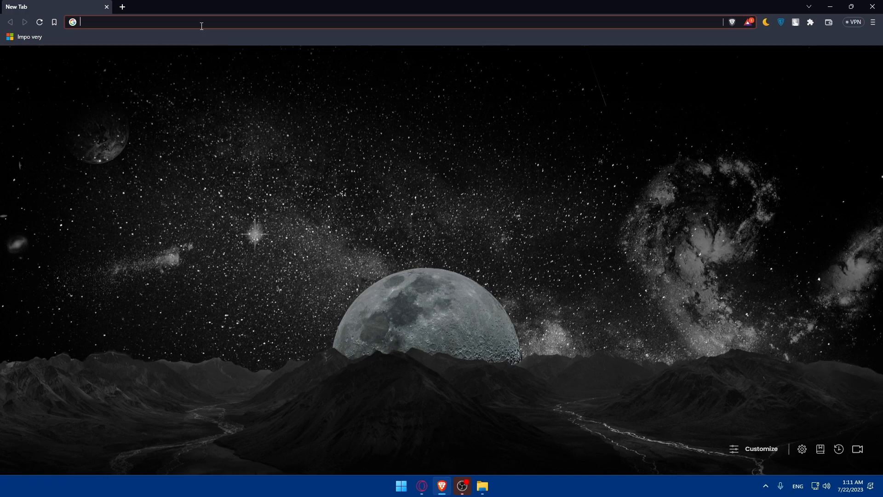
pyautogui.click(226, 22)
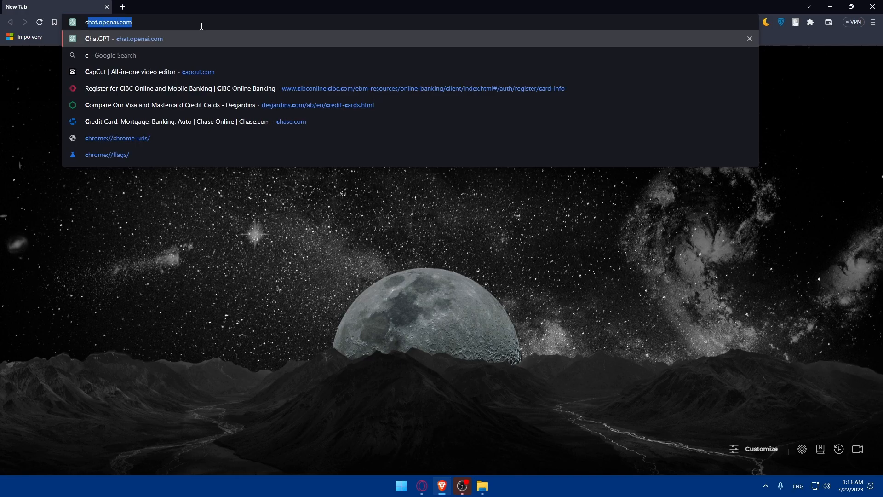
pyautogui.write('commbank.com.au')
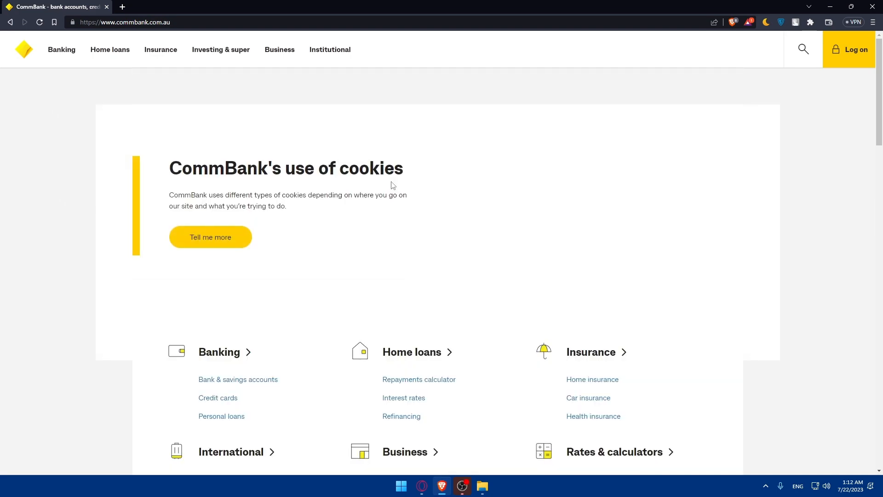
pyautogui.moveTo(304, 118)
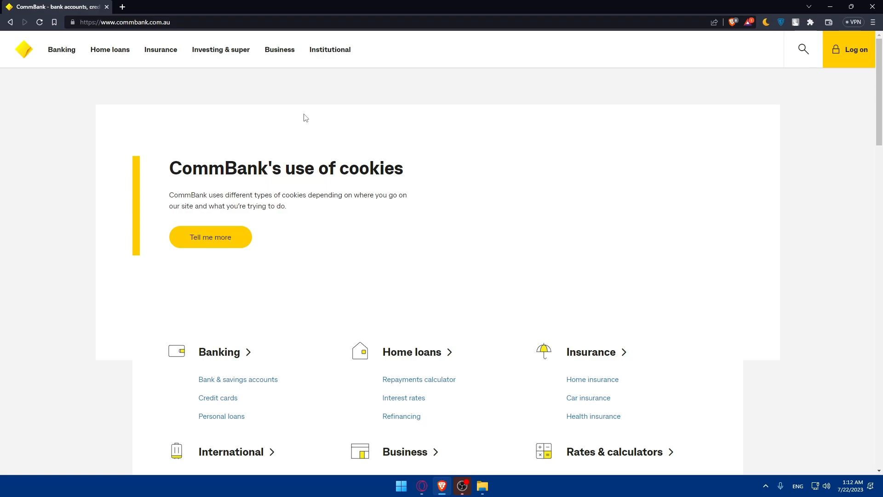
pyautogui.scroll(-3)
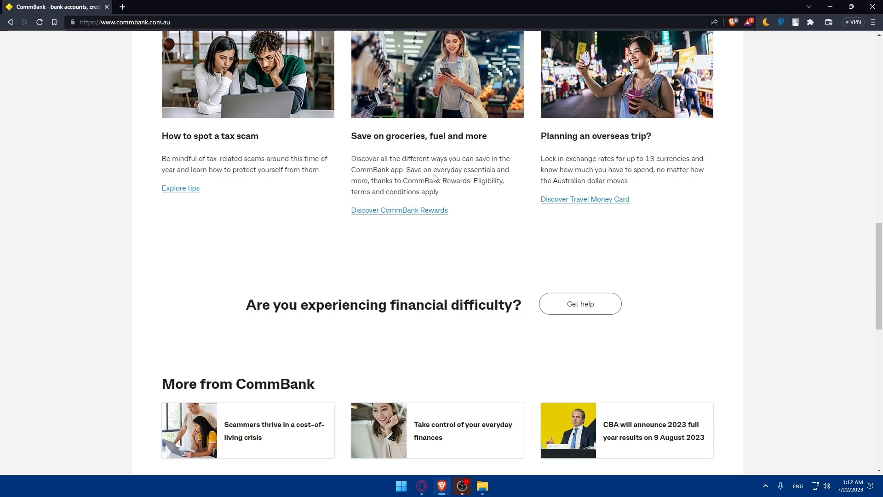
pyautogui.scroll(3)
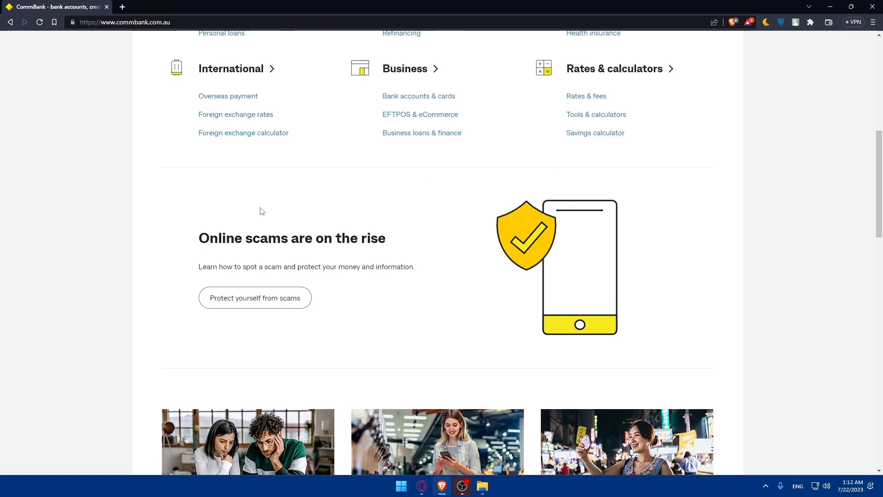
pyautogui.scroll(-3)
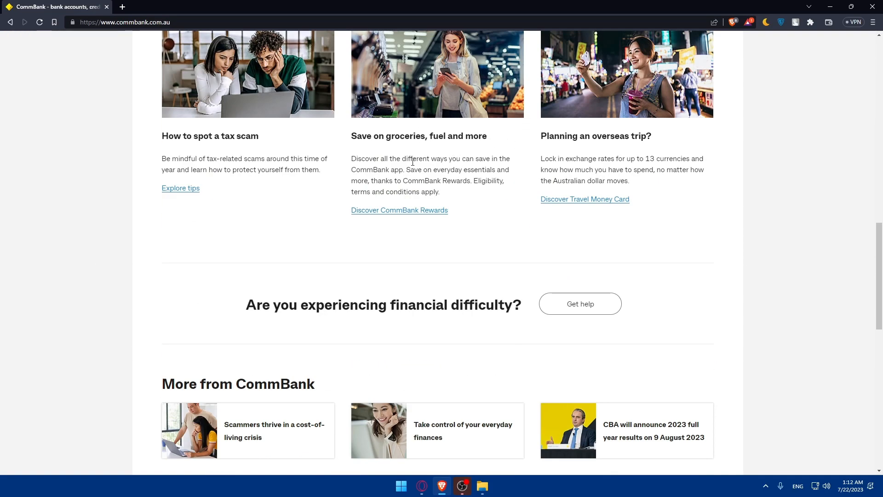
pyautogui.scroll(-3)
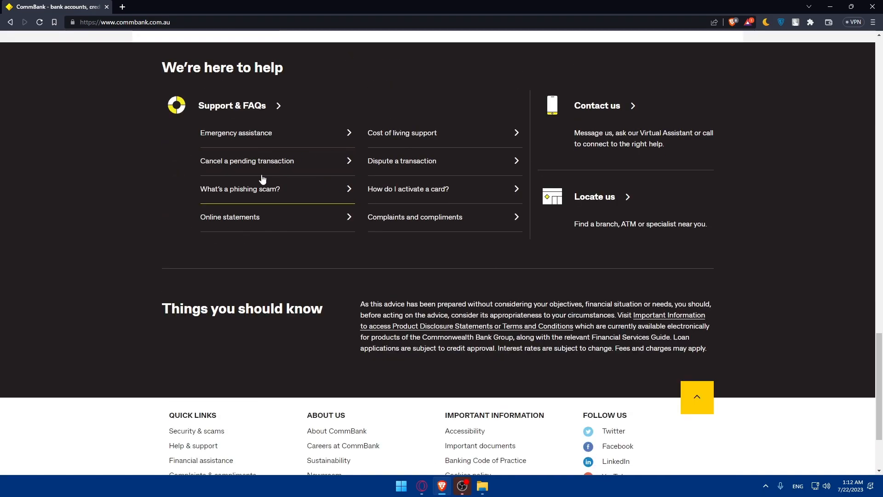
pyautogui.moveTo(307, 172)
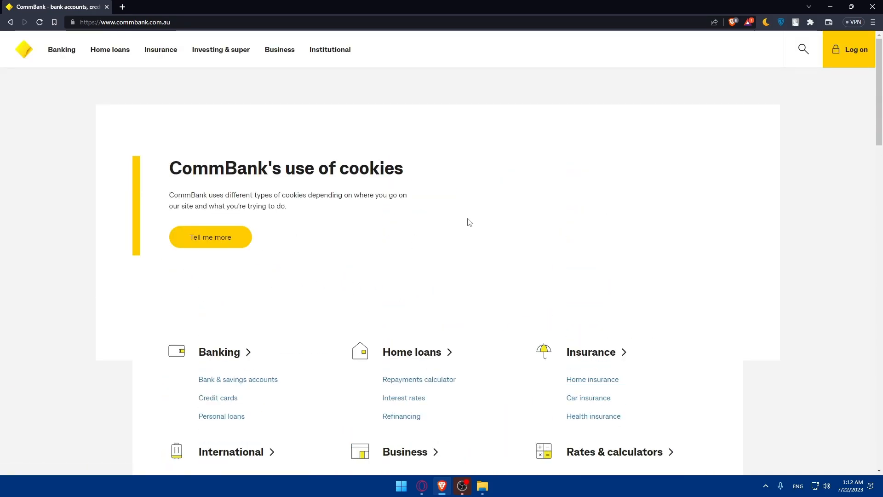
# Go to the Banking section and browse its account types by life stage.
pyautogui.click(62, 50)
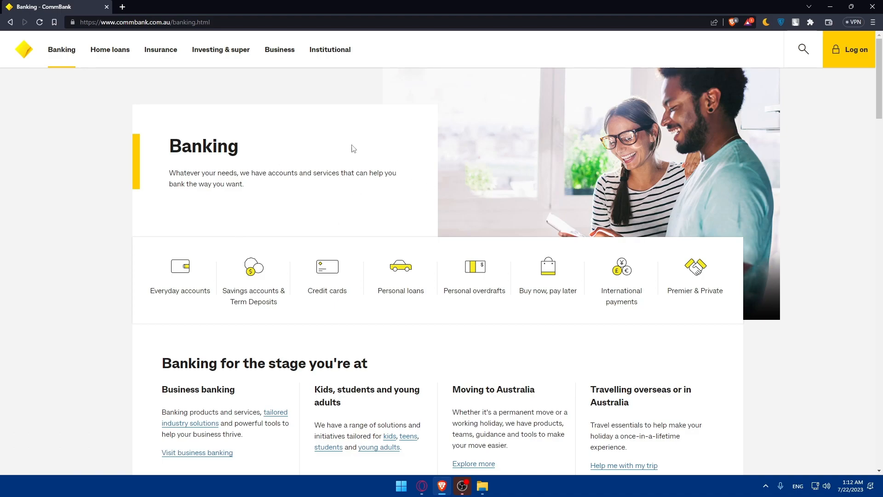
pyautogui.moveTo(835, 116)
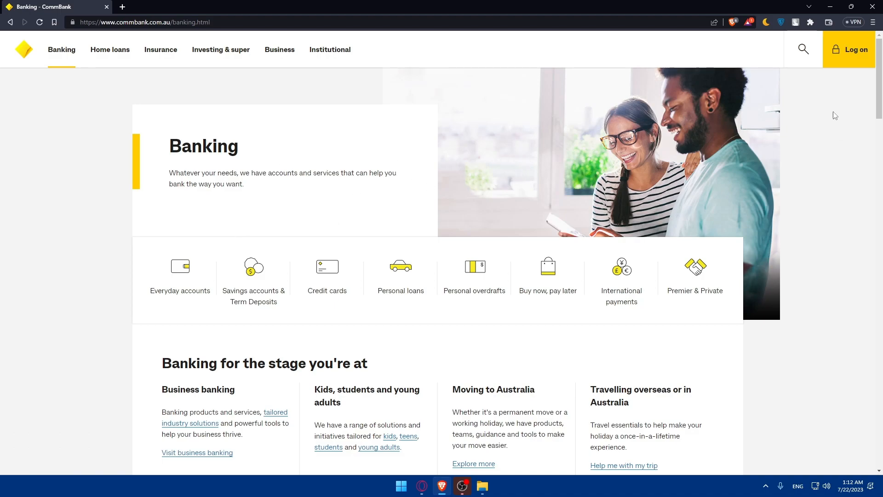
pyautogui.moveTo(845, 86)
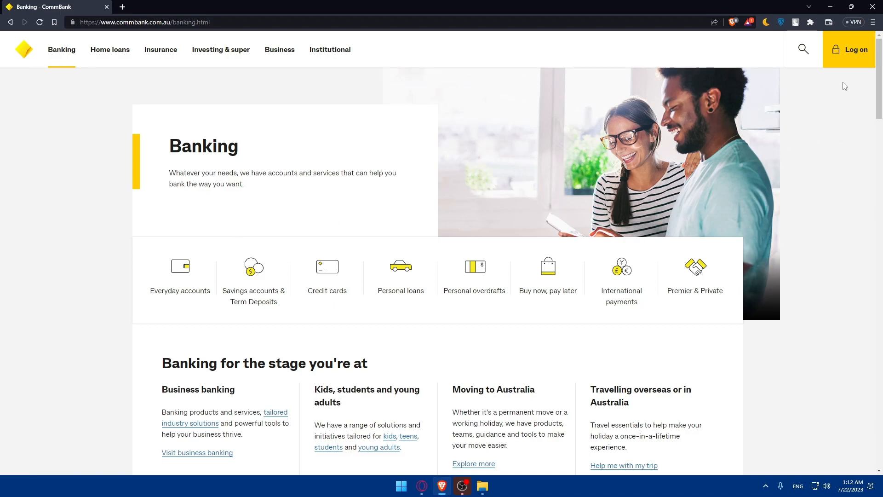
pyautogui.moveTo(813, 126)
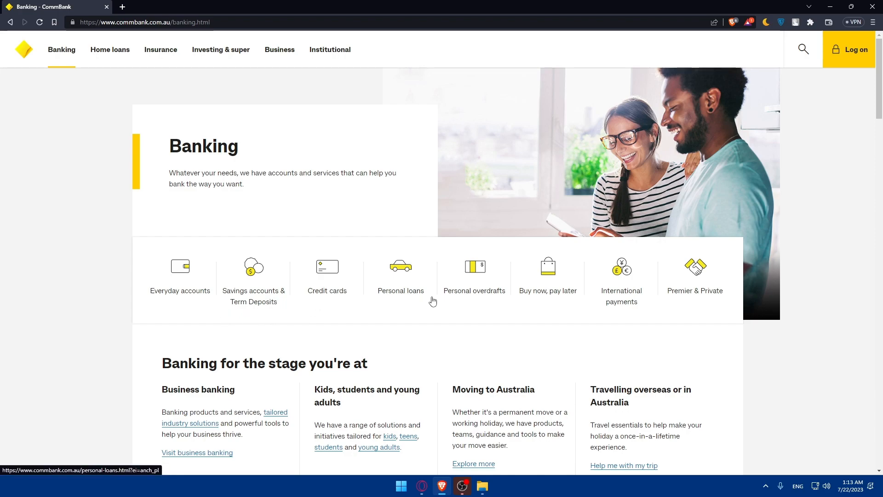
pyautogui.moveTo(473, 291)
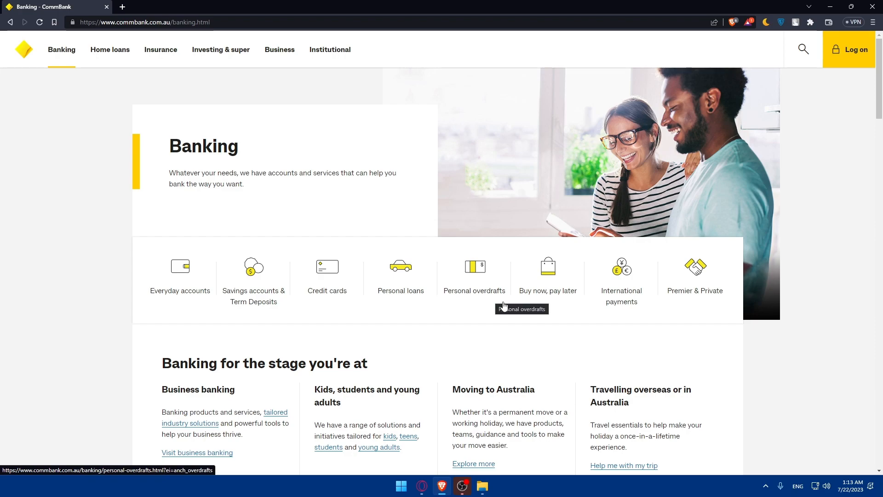
pyautogui.moveTo(678, 319)
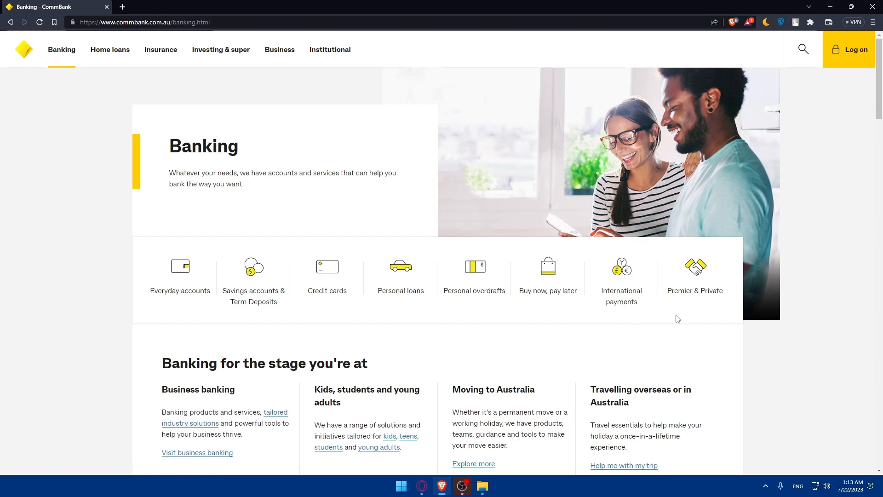
pyautogui.scroll(-3)
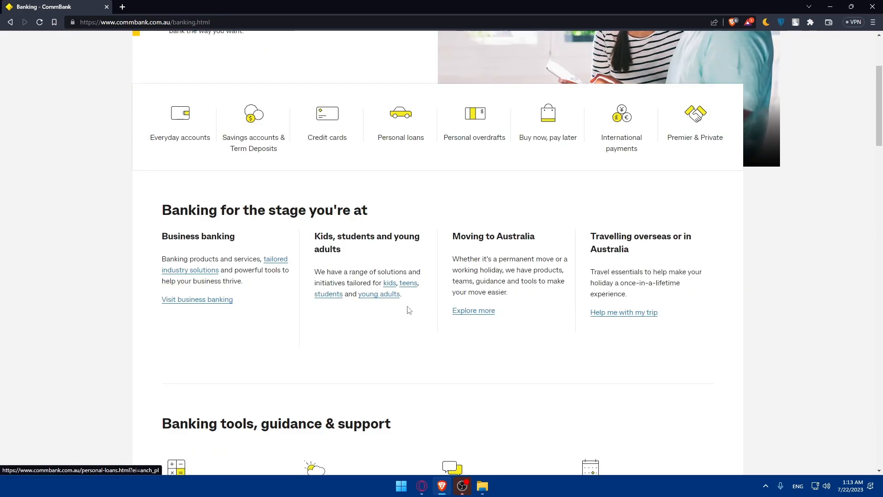
pyautogui.moveTo(287, 226)
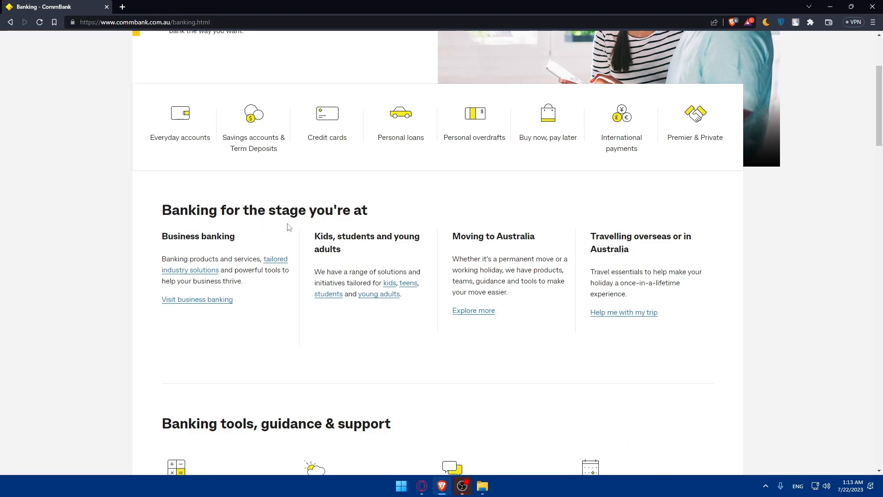
pyautogui.moveTo(224, 255)
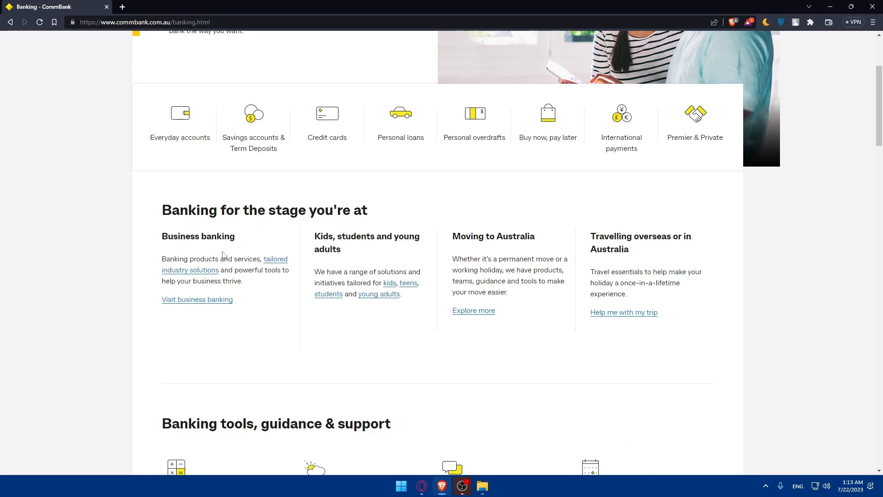
pyautogui.moveTo(397, 246)
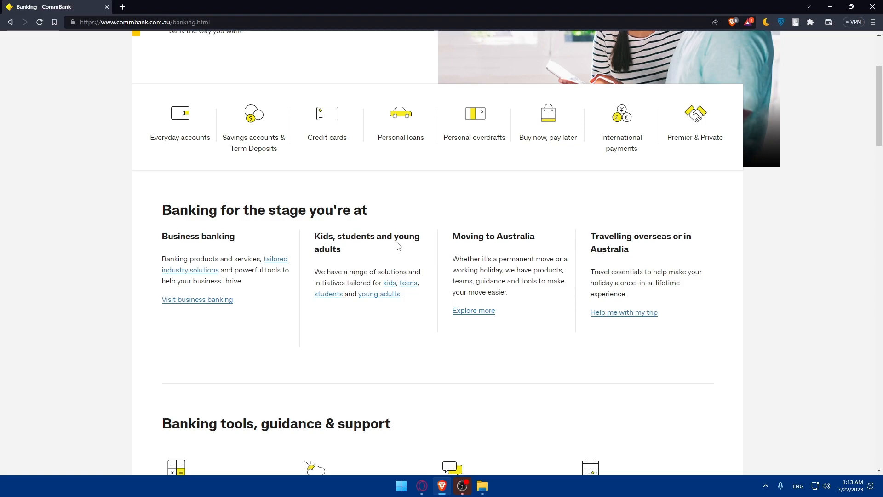
pyautogui.moveTo(600, 250)
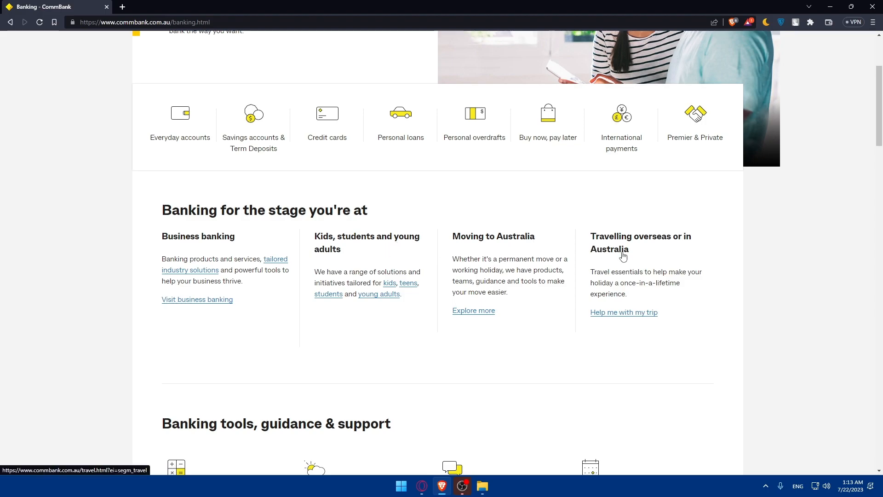
pyautogui.scroll(-3)
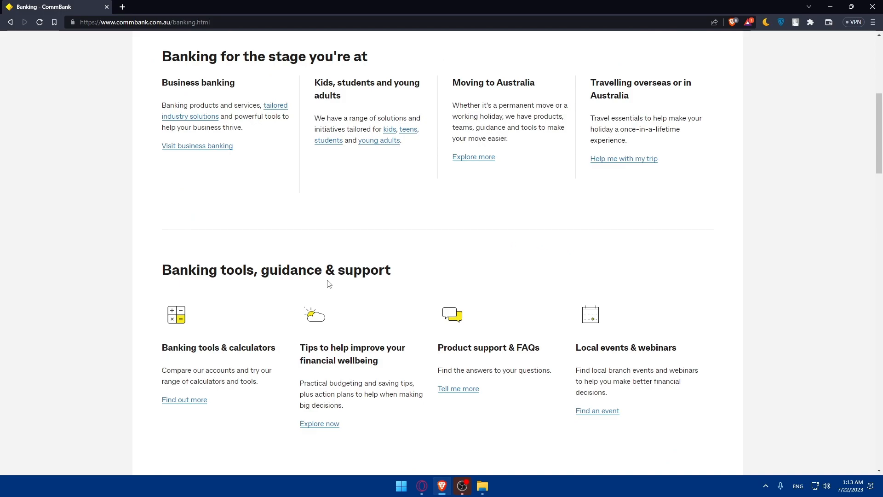
pyautogui.scroll(-3)
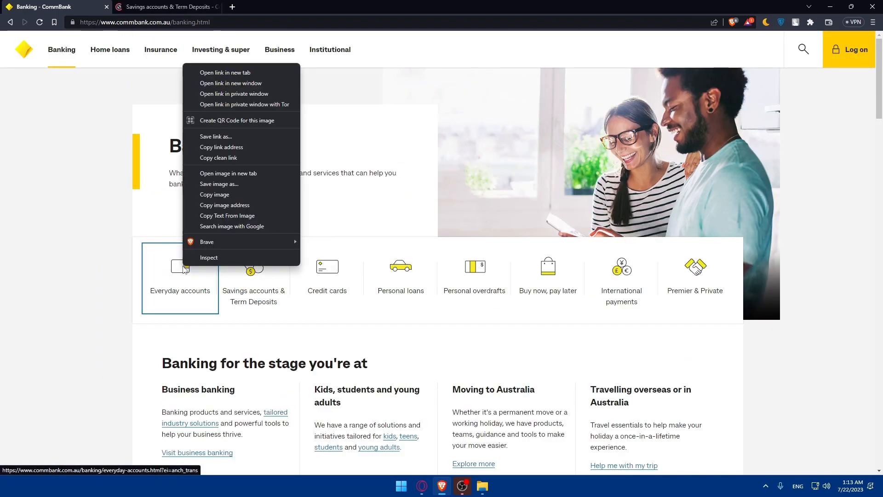
# Open Everyday accounts in a new tab, then browse the NetBank Saver, GoalSaver and Term Deposits comparison.
pyautogui.click(224, 72)
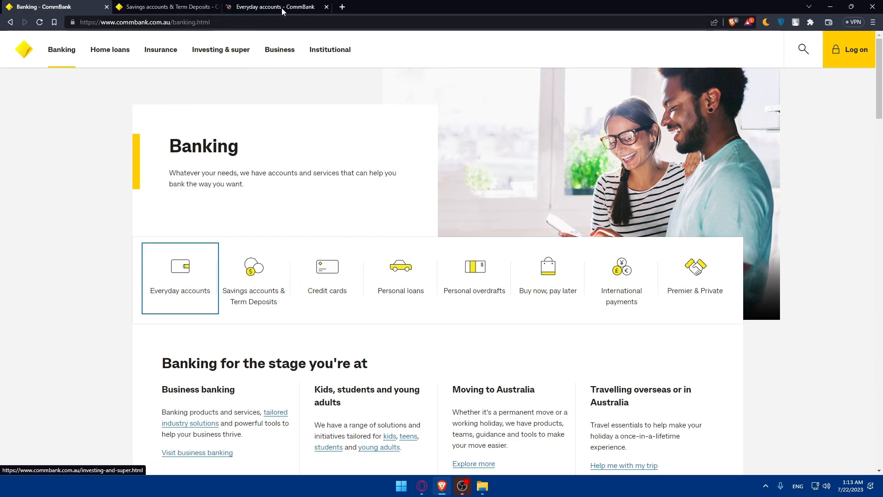
pyautogui.click(167, 7)
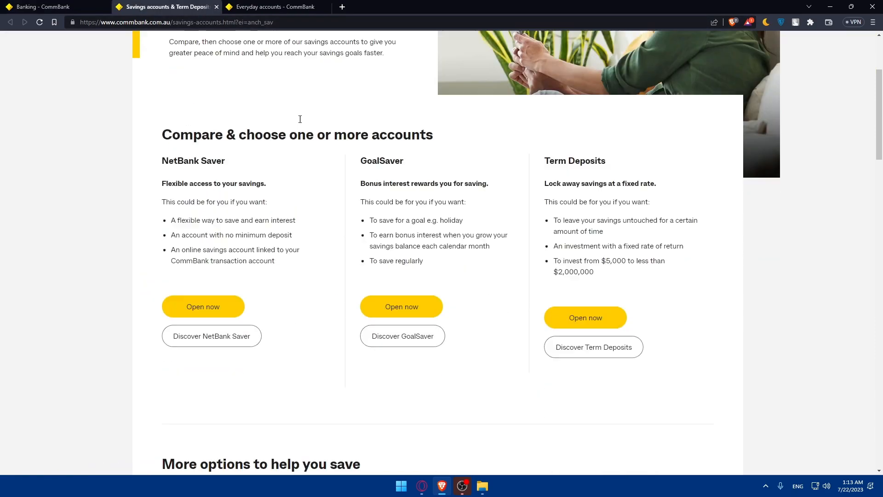
pyautogui.scroll(-3)
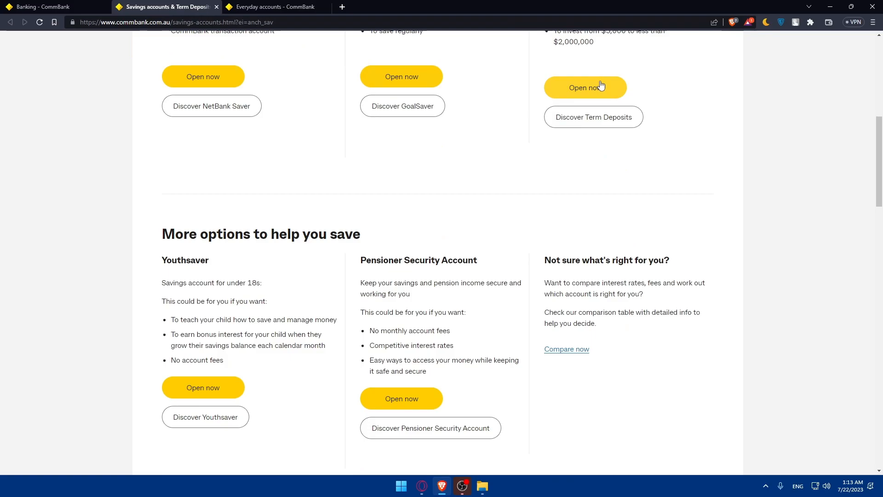
pyautogui.scroll(-3)
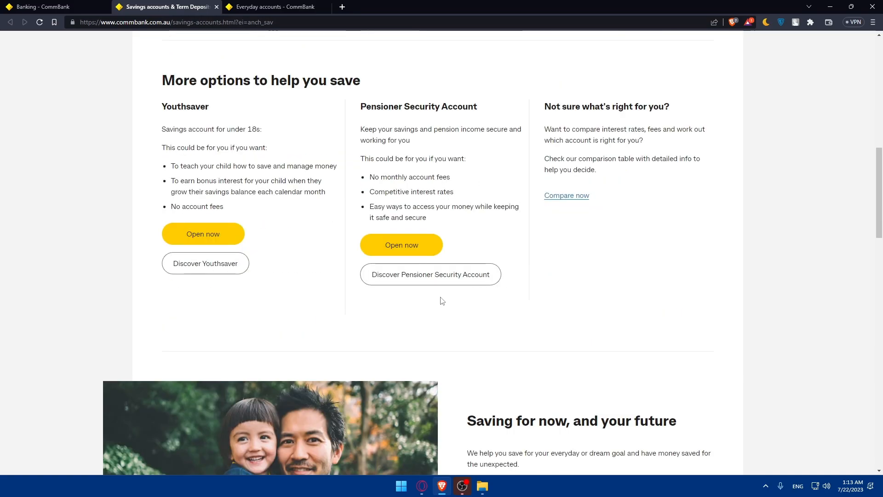
pyautogui.scroll(3)
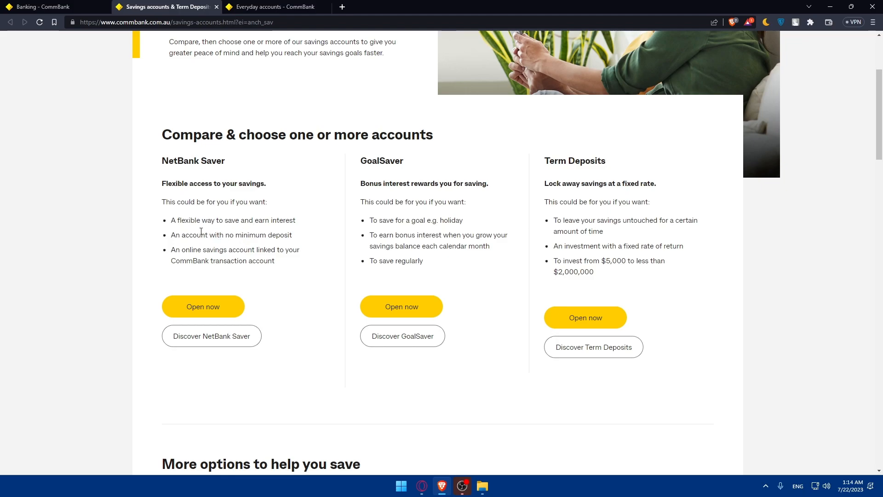
pyautogui.moveTo(237, 247)
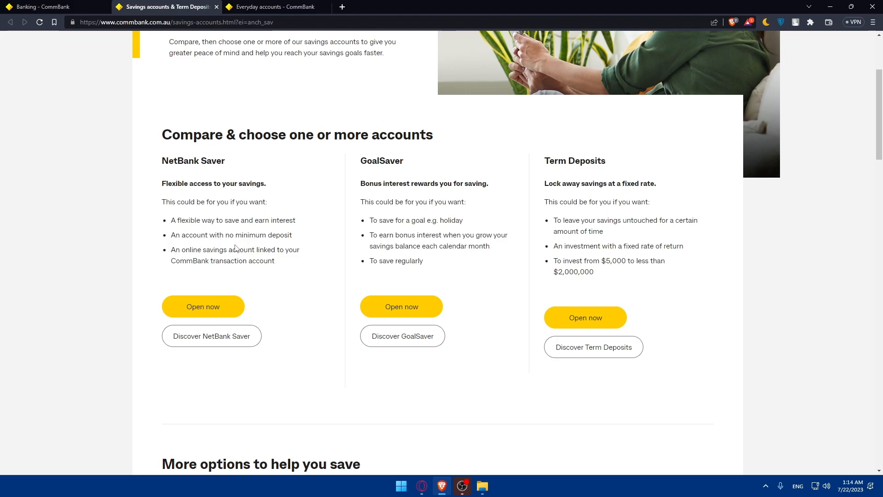
pyautogui.moveTo(289, 271)
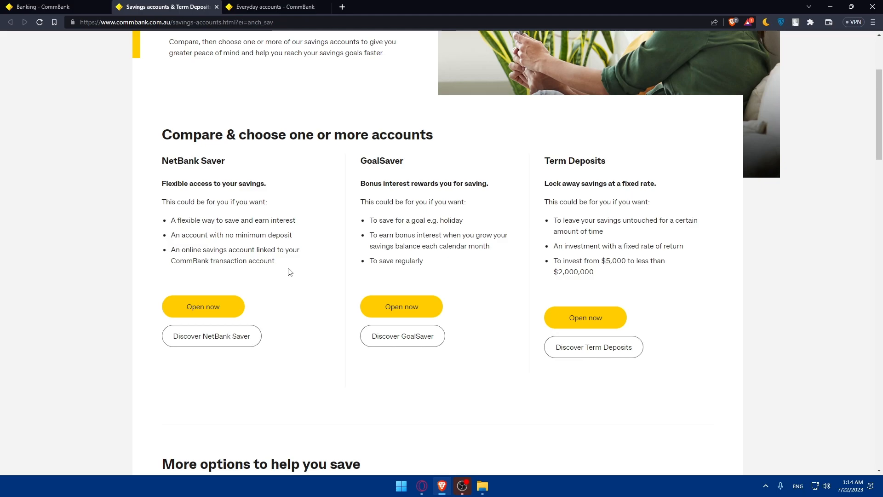
pyautogui.moveTo(282, 271)
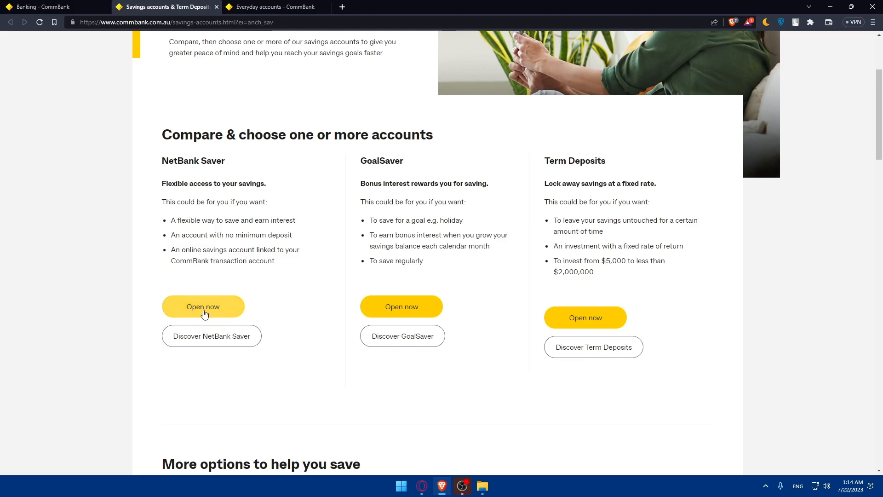
pyautogui.moveTo(288, 264)
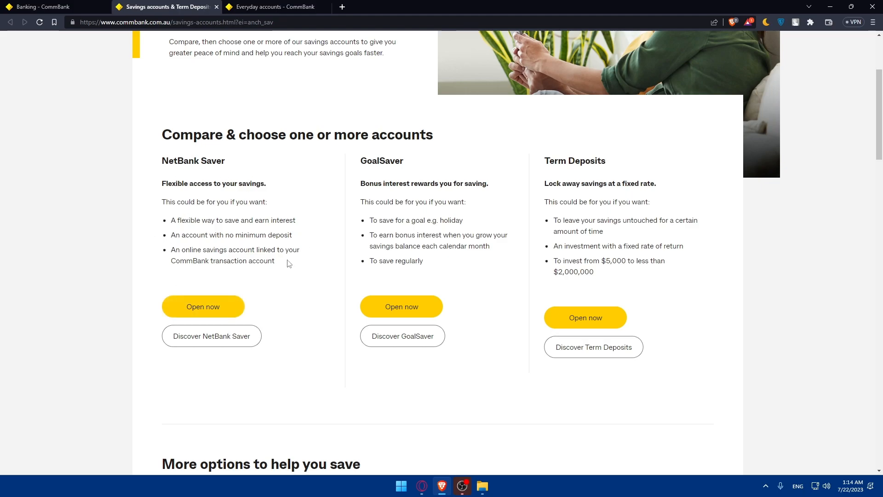
pyautogui.moveTo(219, 353)
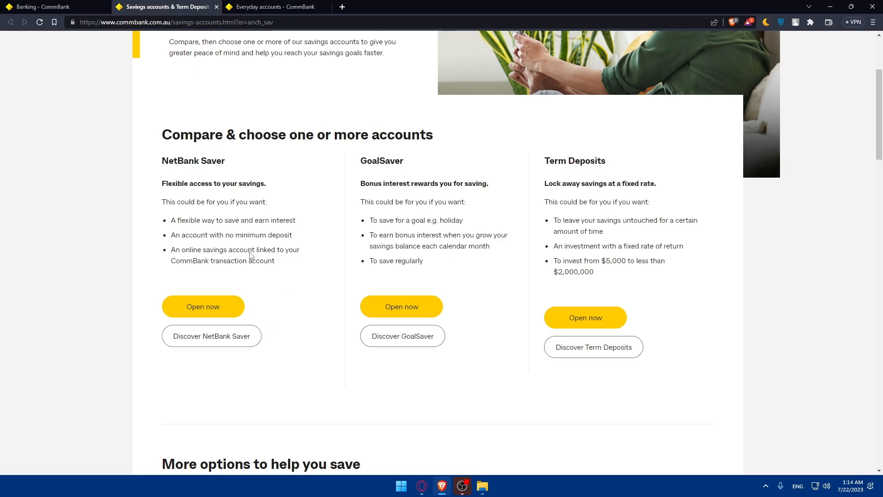
pyautogui.moveTo(383, 194)
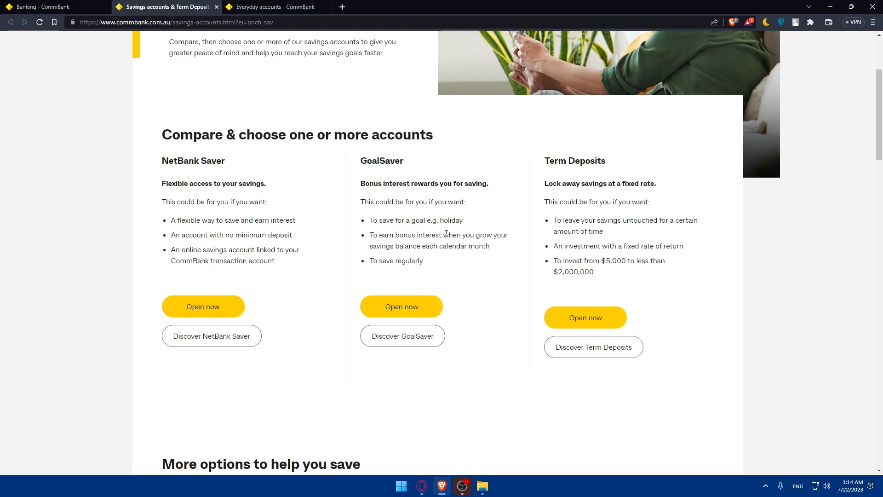
pyautogui.moveTo(383, 270)
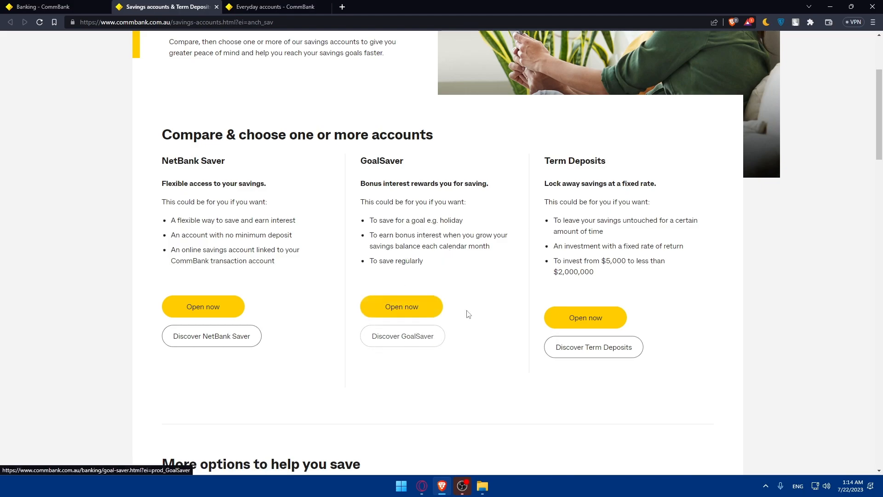
pyautogui.moveTo(601, 180)
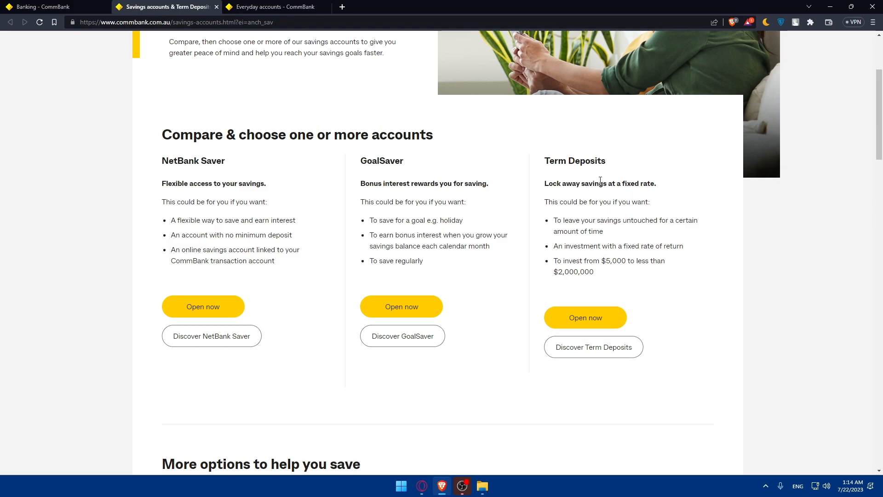
pyautogui.moveTo(619, 181)
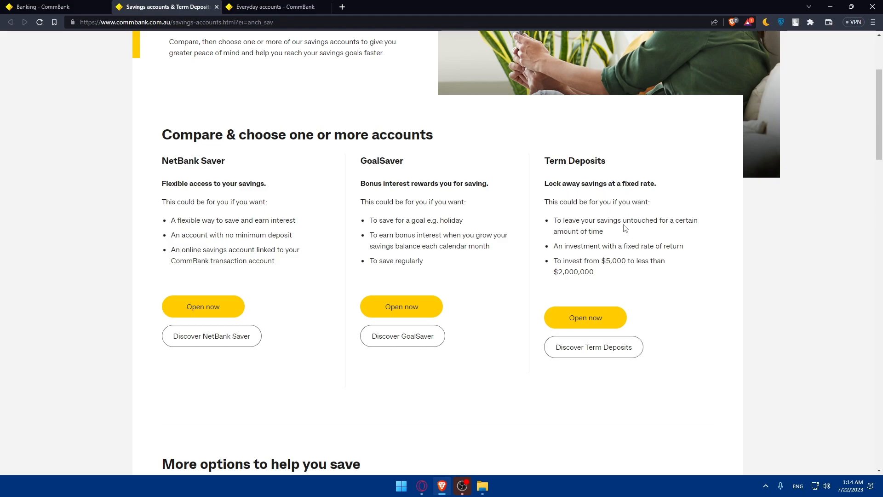
pyautogui.moveTo(651, 254)
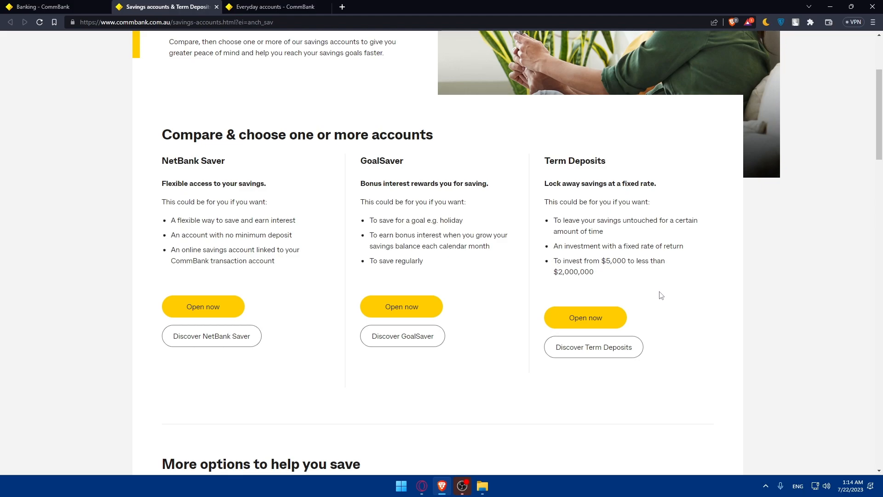
pyautogui.moveTo(590, 279)
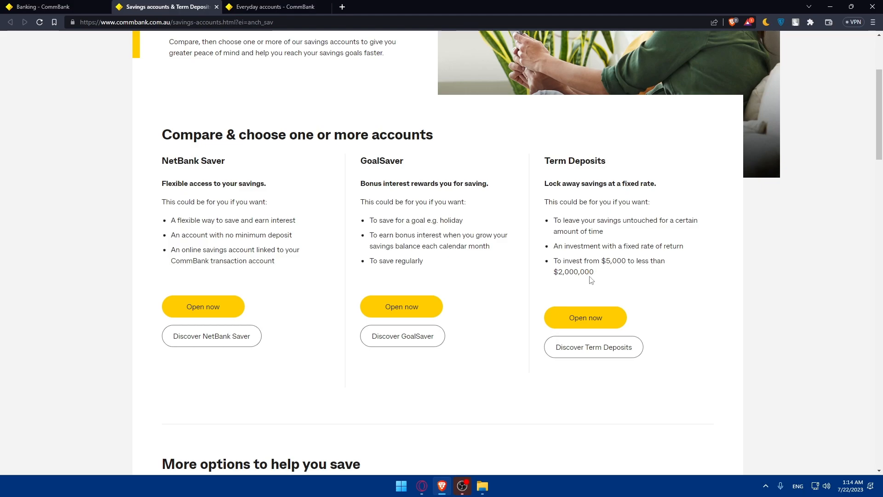
pyautogui.scroll(-3)
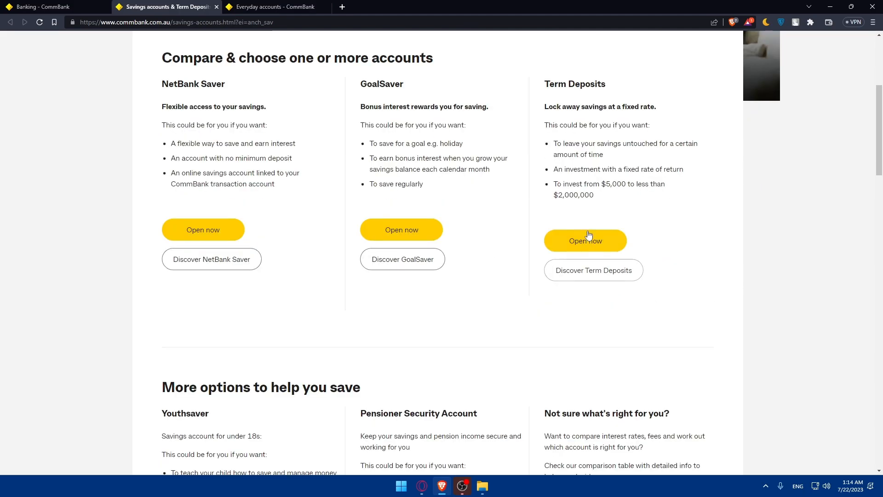
pyautogui.scroll(-3)
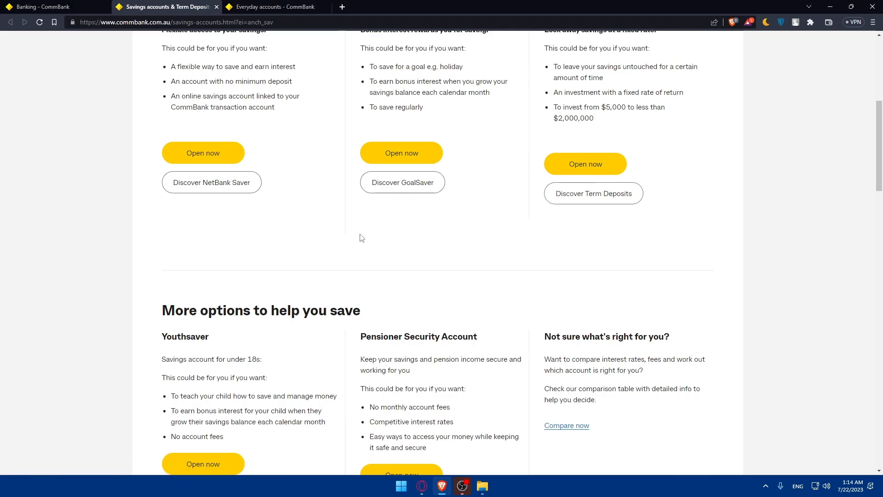
pyautogui.scroll(-3)
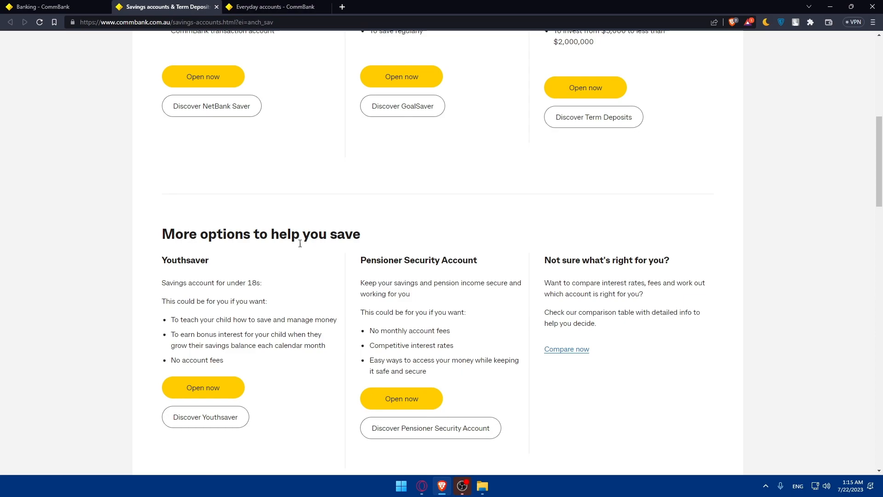
pyautogui.moveTo(232, 293)
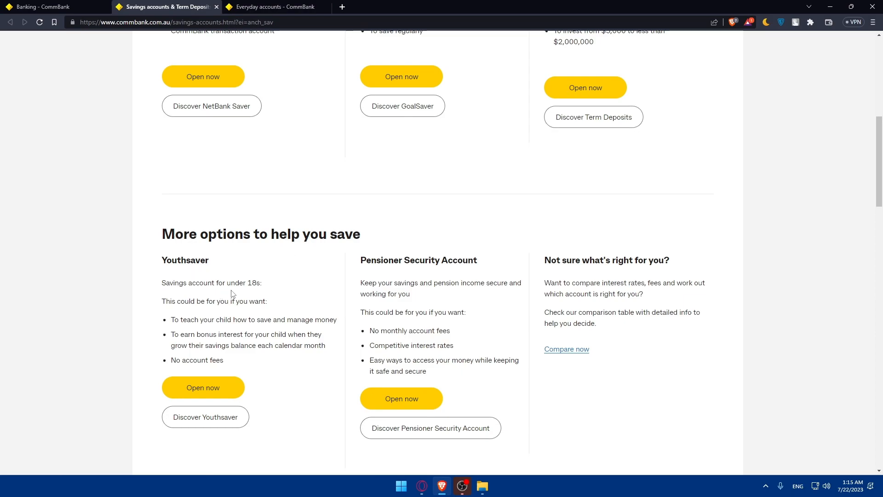
pyautogui.doubleClick(253, 282)
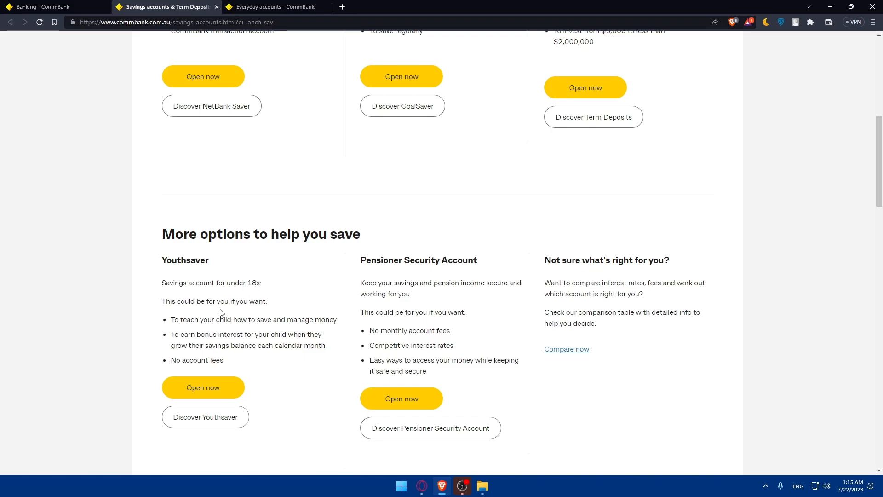
pyautogui.moveTo(257, 323)
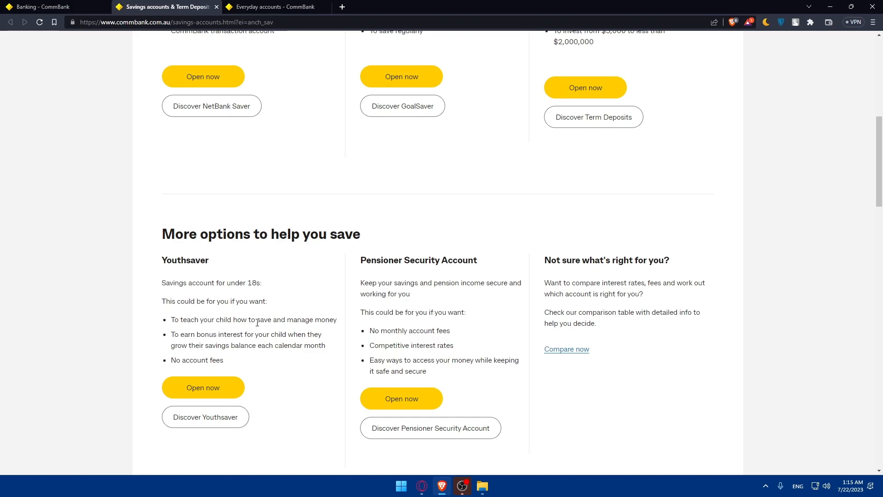
pyautogui.moveTo(238, 344)
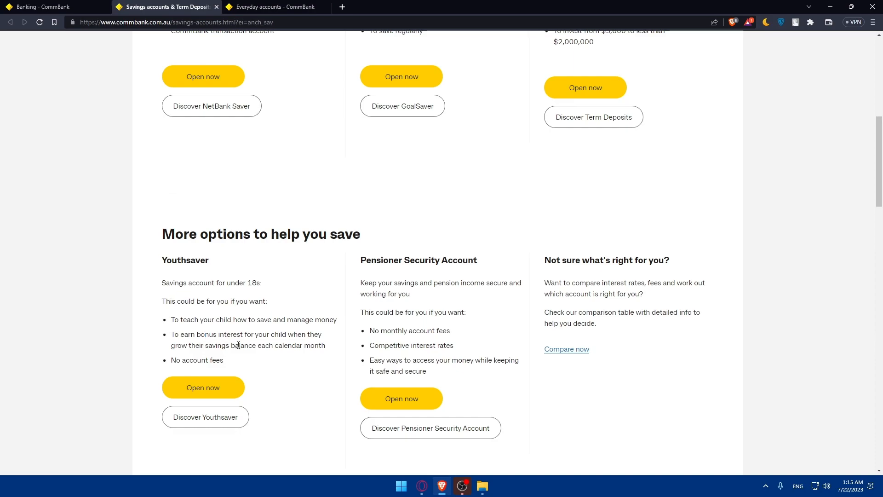
pyautogui.moveTo(246, 360)
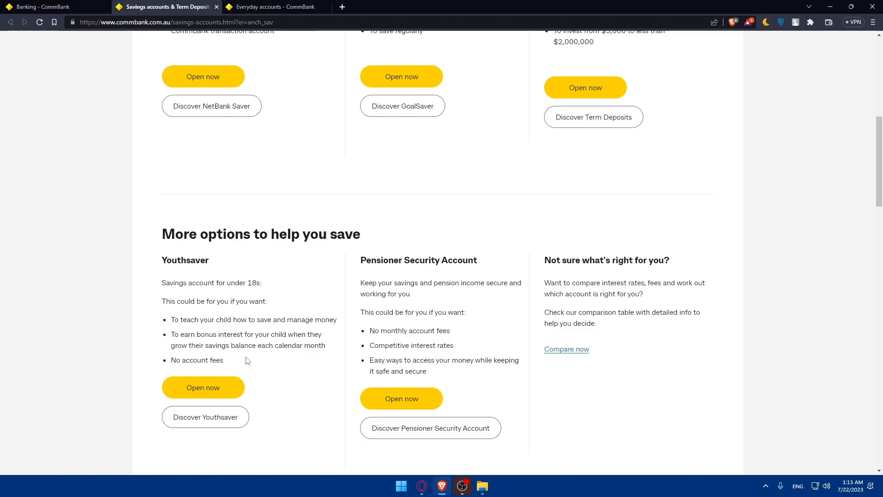
pyautogui.moveTo(393, 274)
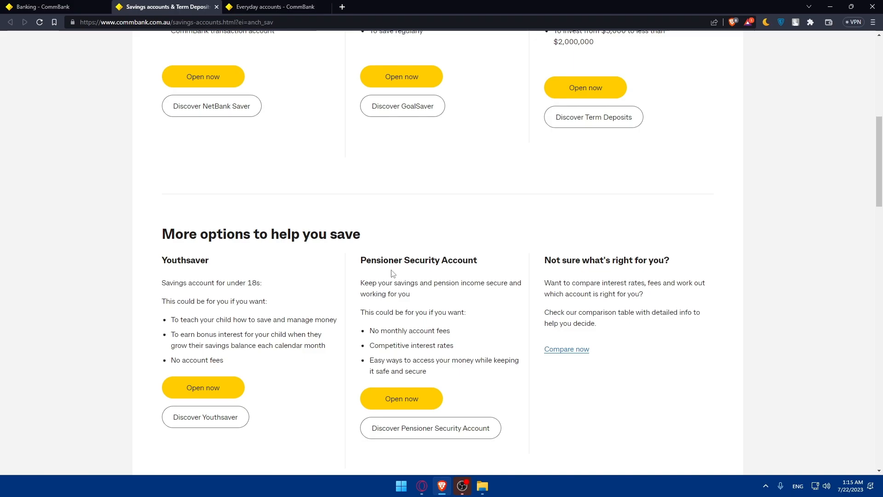
pyautogui.moveTo(285, 265)
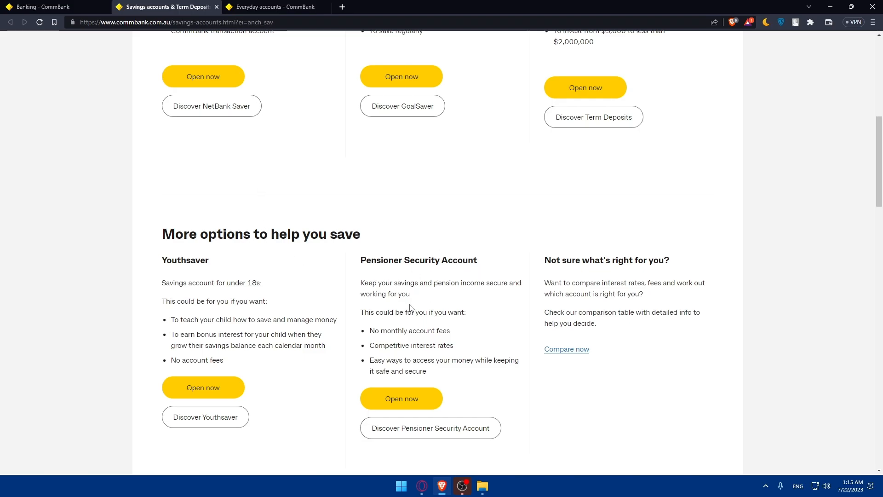
pyautogui.moveTo(415, 322)
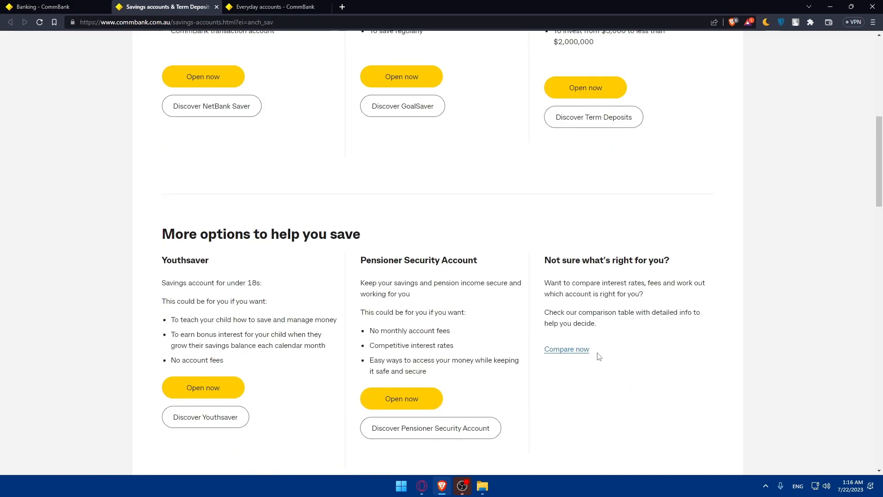
# View the savings account comparison table via 'Compare now'.
pyautogui.click(566, 349)
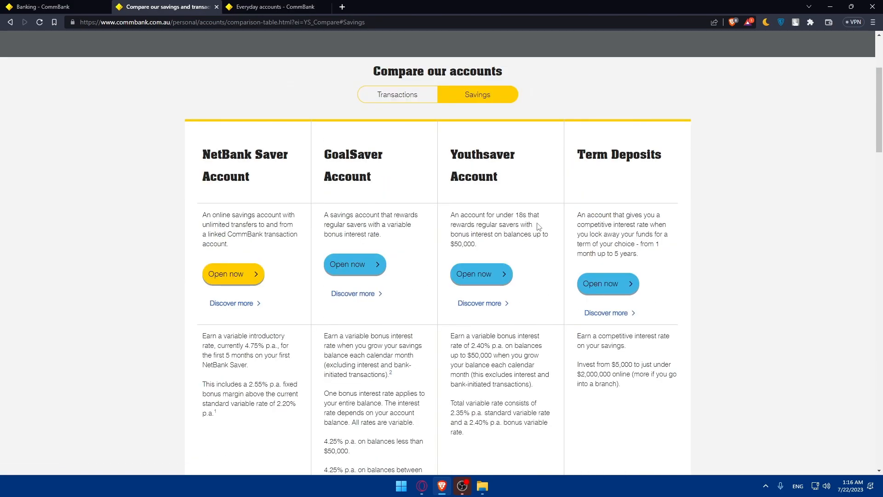
pyautogui.scroll(-3)
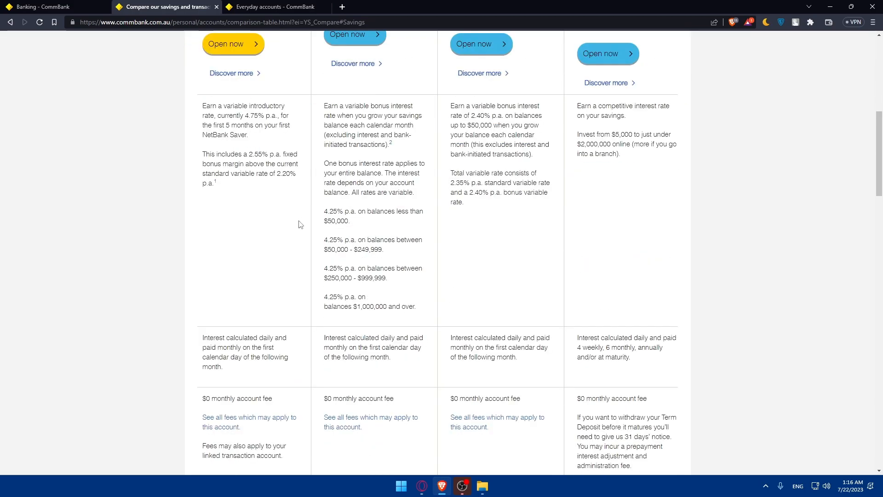
pyautogui.scroll(-3)
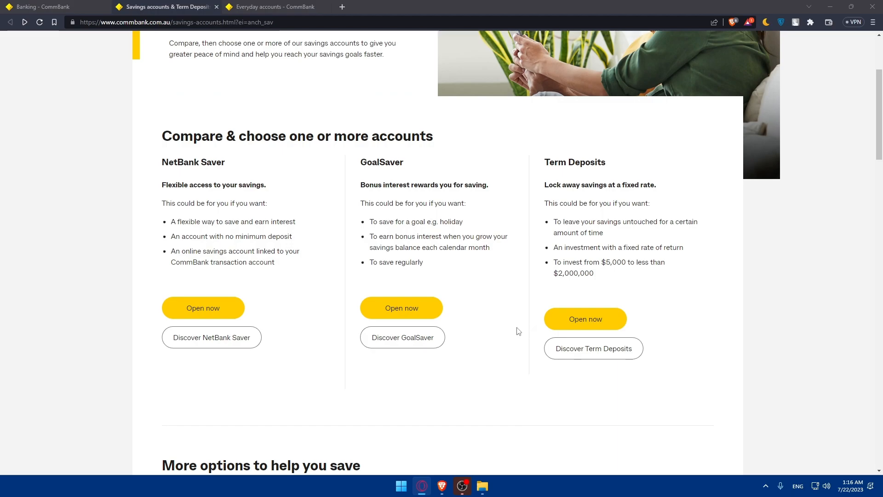
# Start opening a GoalSaver account as a new customer without NetBank.
pyautogui.click(401, 307)
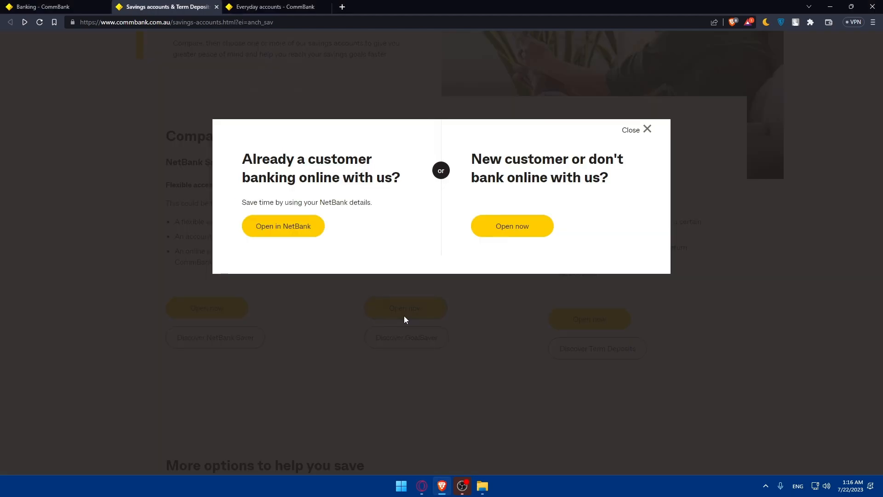
pyautogui.moveTo(359, 201)
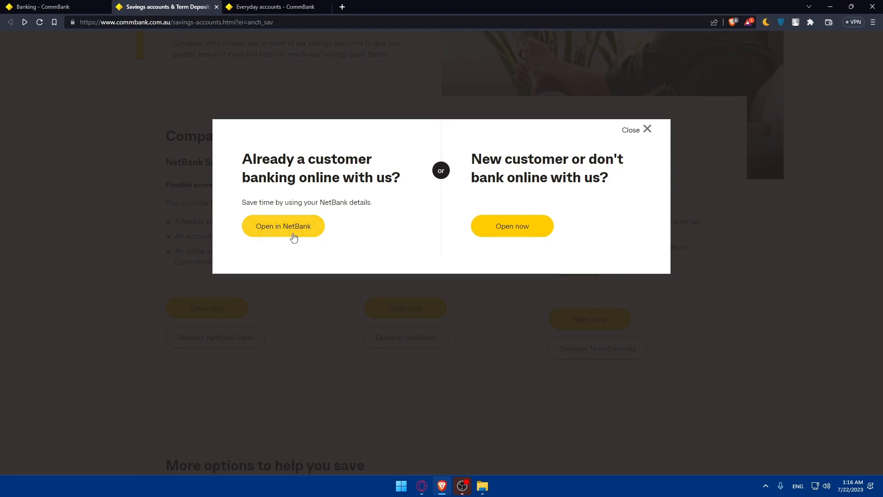
pyautogui.moveTo(300, 244)
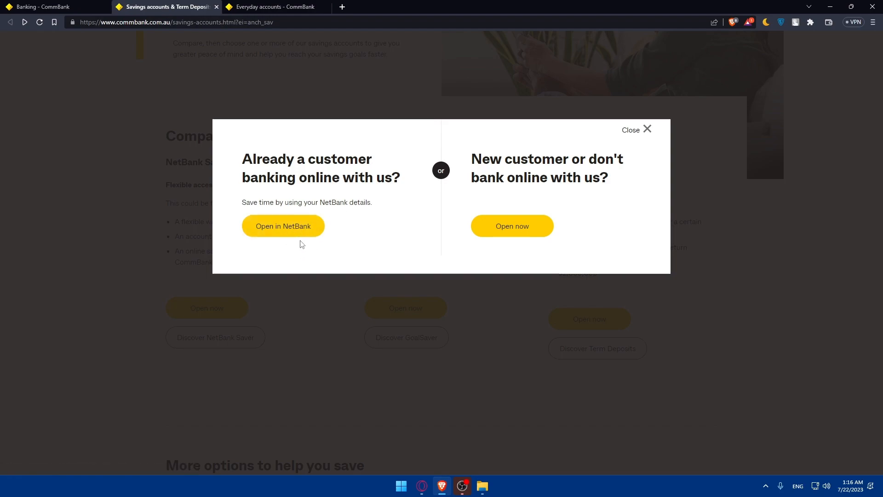
pyautogui.moveTo(539, 214)
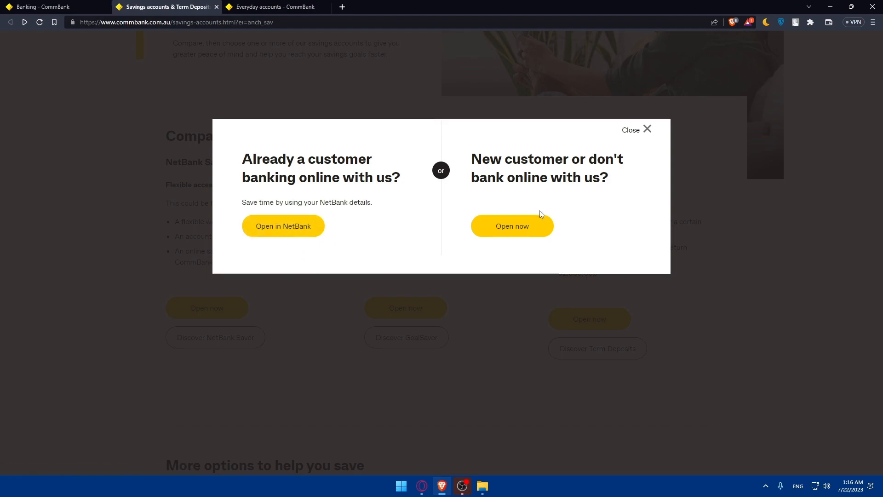
pyautogui.click(512, 226)
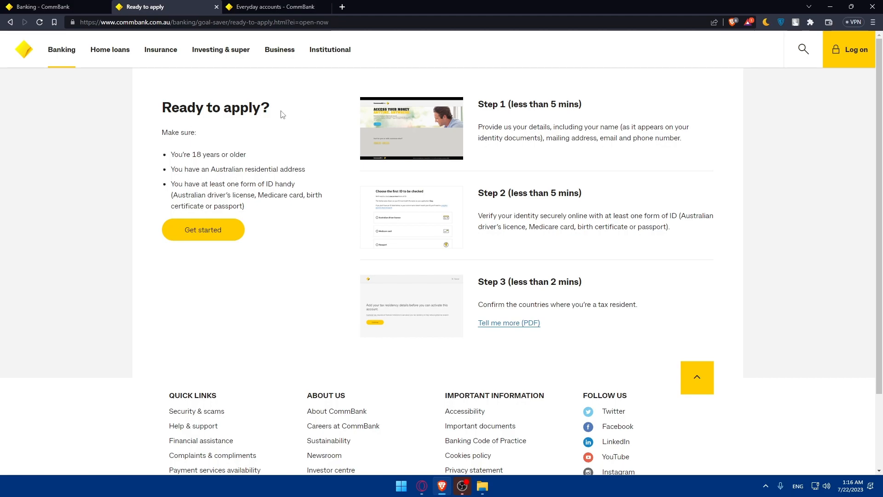
pyautogui.moveTo(285, 219)
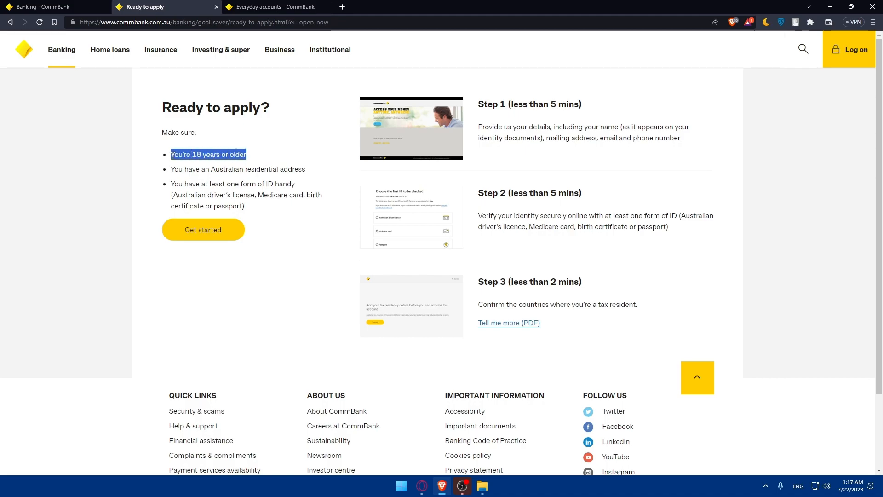
pyautogui.moveTo(171, 153); pyautogui.dragTo(294, 184)
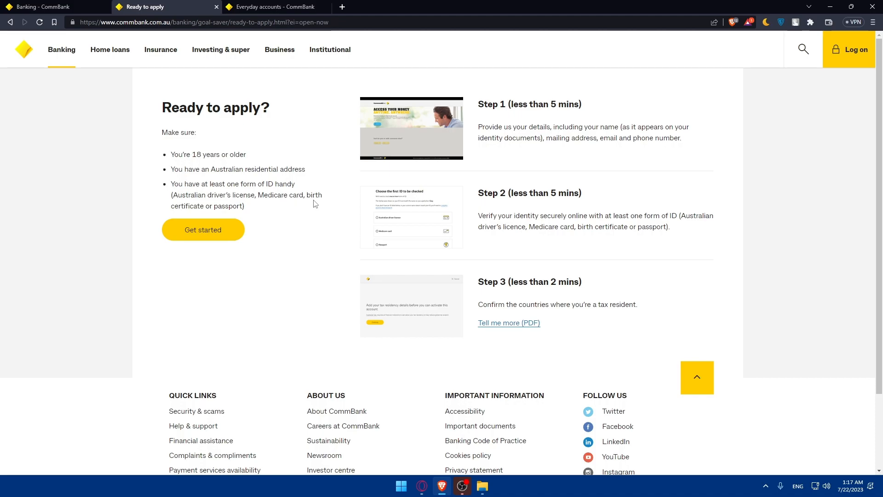
pyautogui.moveTo(198, 215)
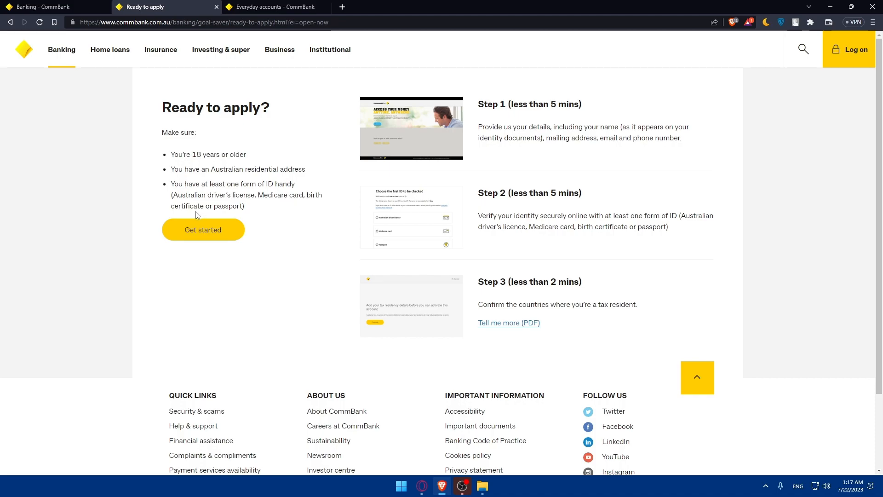
pyautogui.moveTo(476, 112)
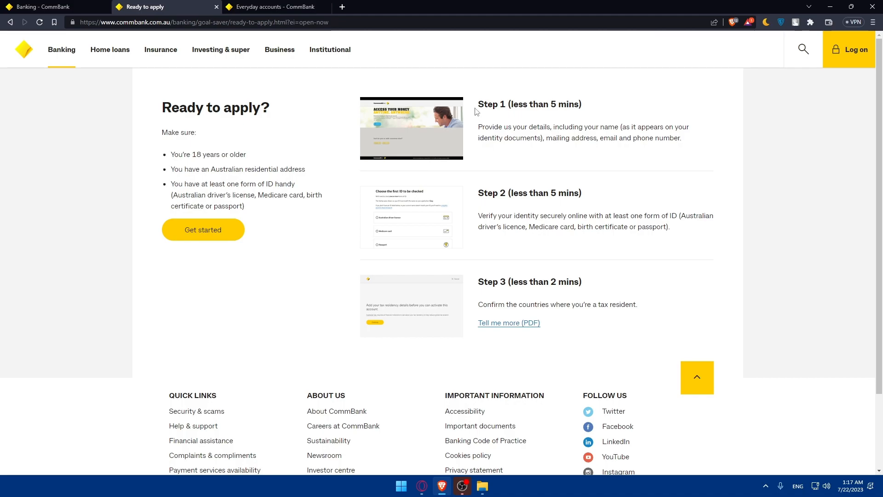
pyautogui.doubleClick(489, 104)
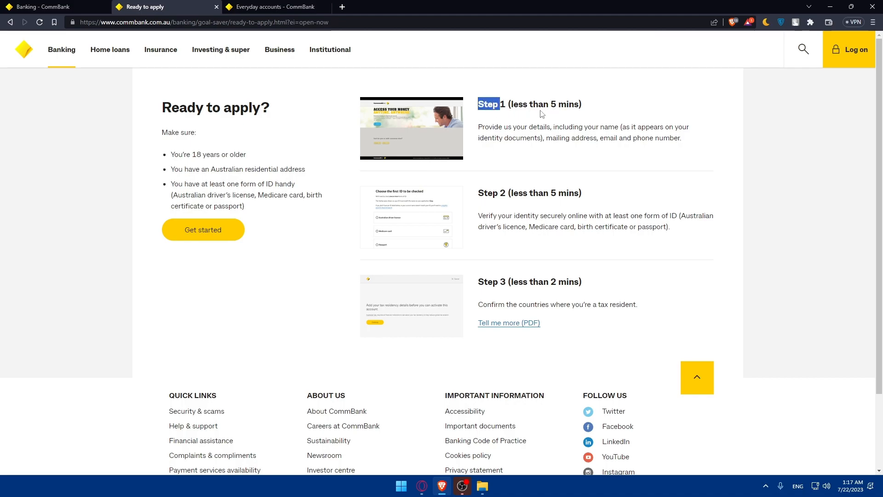
pyautogui.moveTo(537, 136)
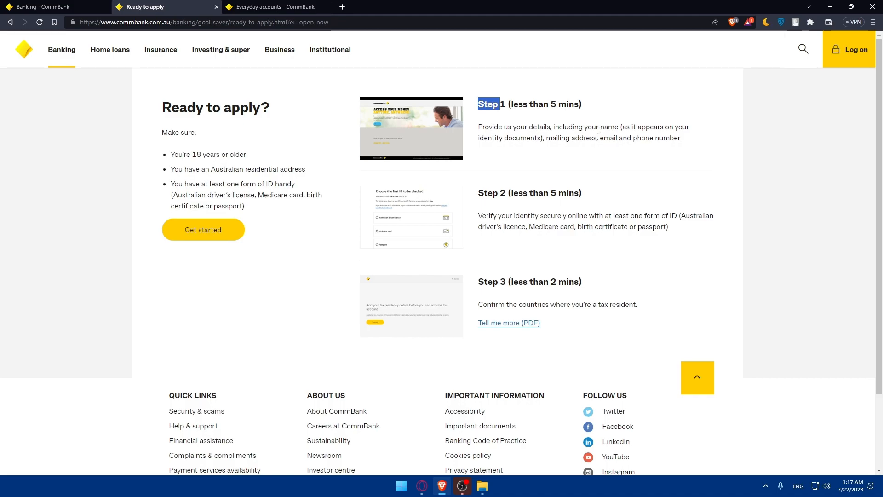
pyautogui.moveTo(618, 147)
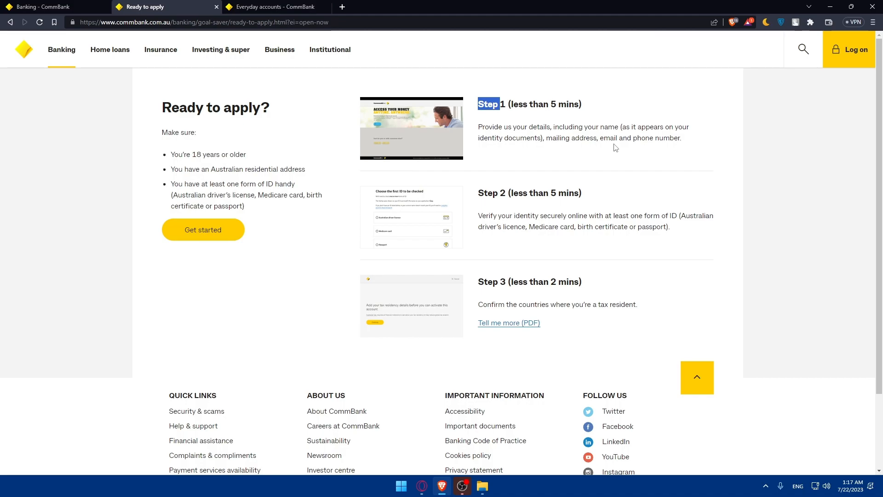
pyautogui.moveTo(538, 218)
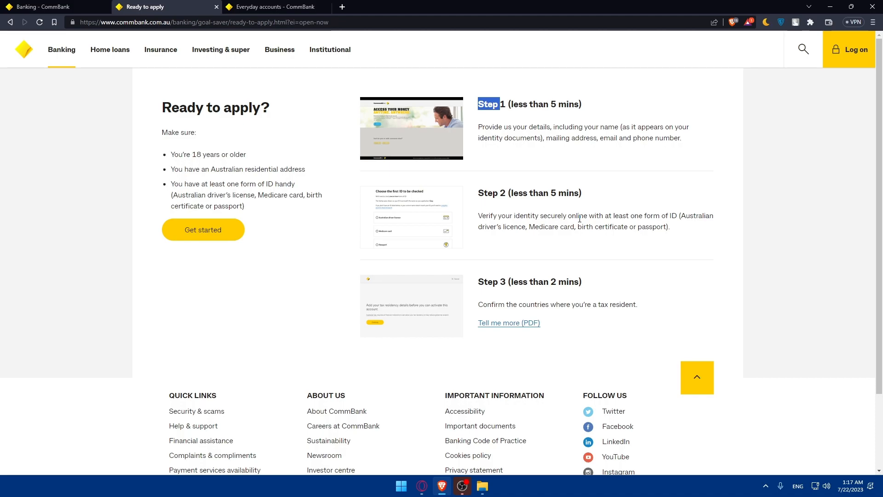
pyautogui.moveTo(577, 219)
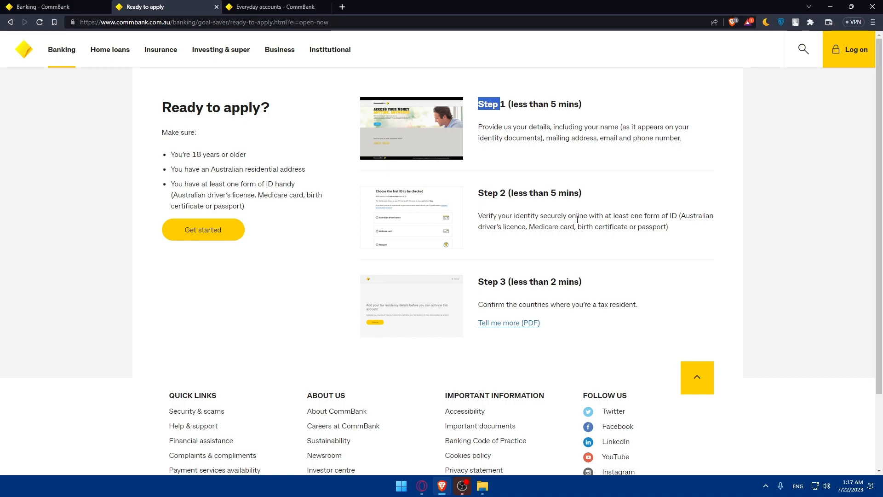
pyautogui.moveTo(676, 202)
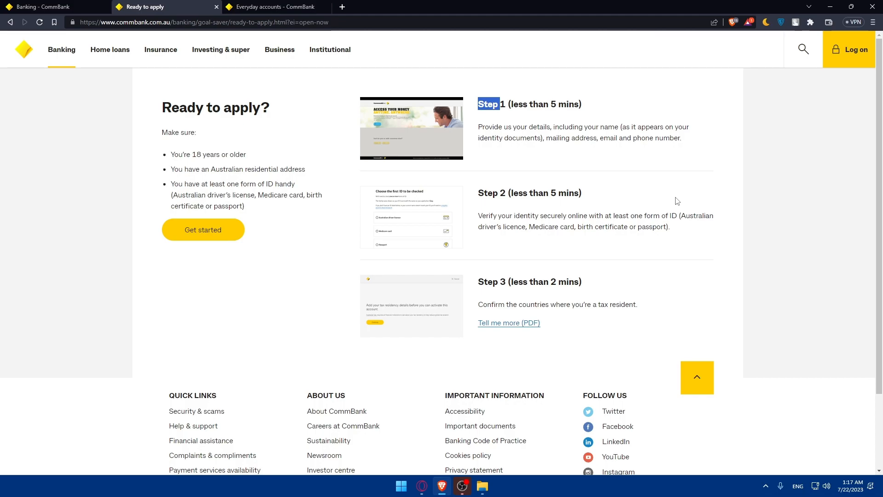
pyautogui.moveTo(616, 273)
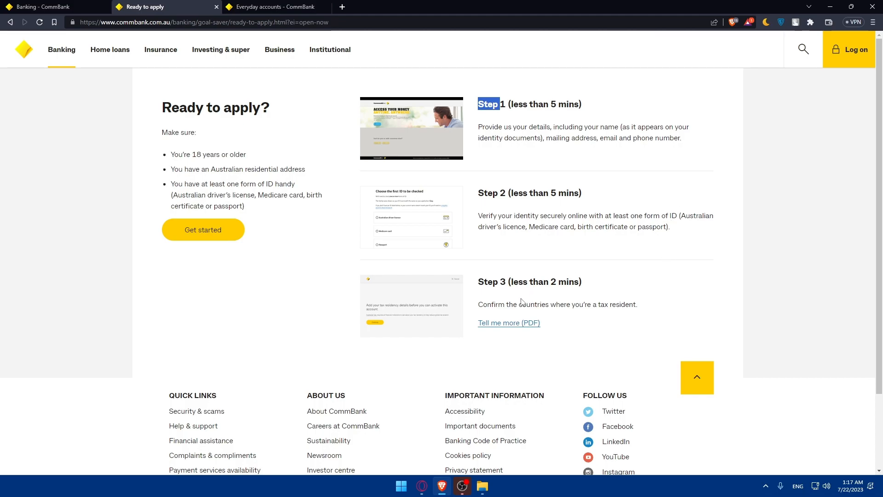
pyautogui.moveTo(558, 315)
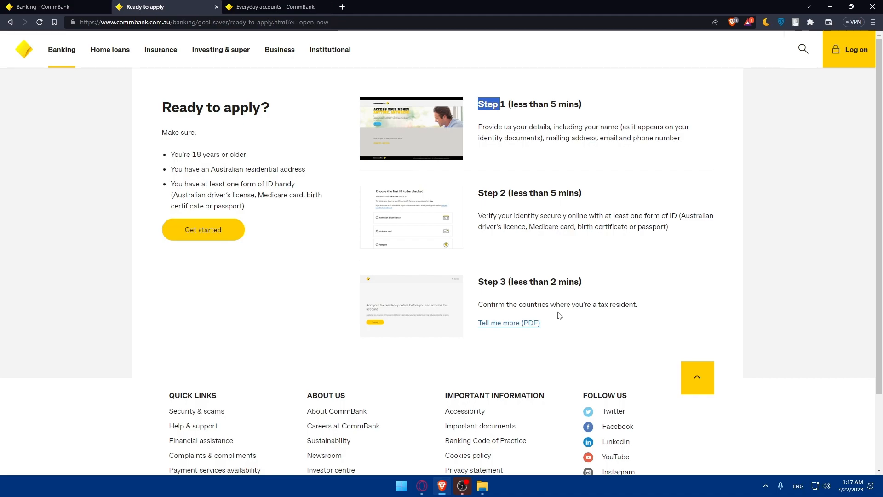
# Open the 'Collecting customer tax information' PDF in a new tab from the GoalSaver page.
pyautogui.rightClick(509, 323)
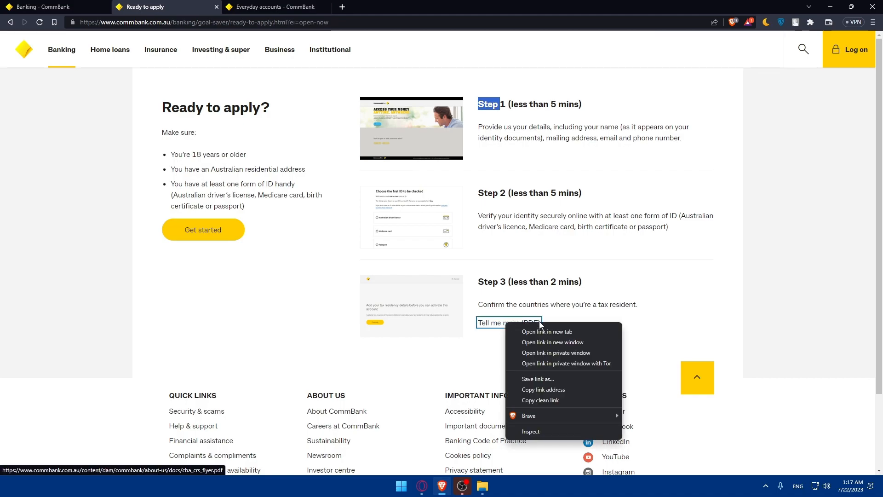
pyautogui.click(547, 332)
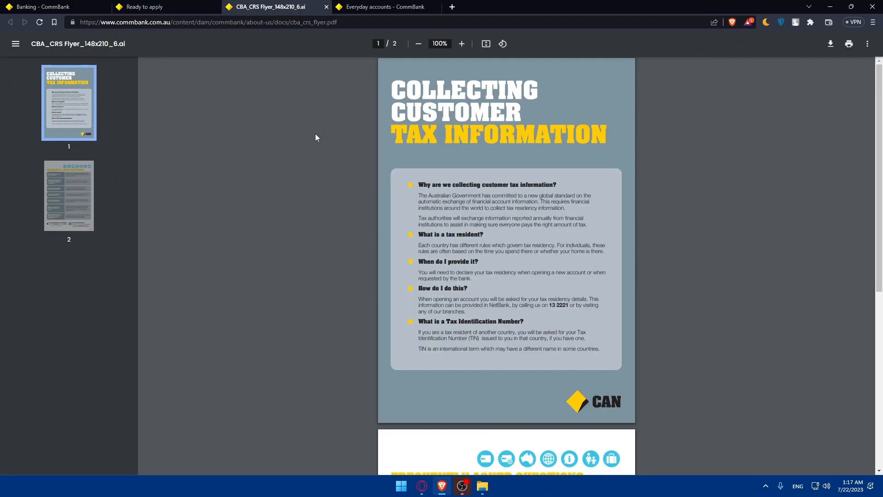
pyautogui.scroll(-3)
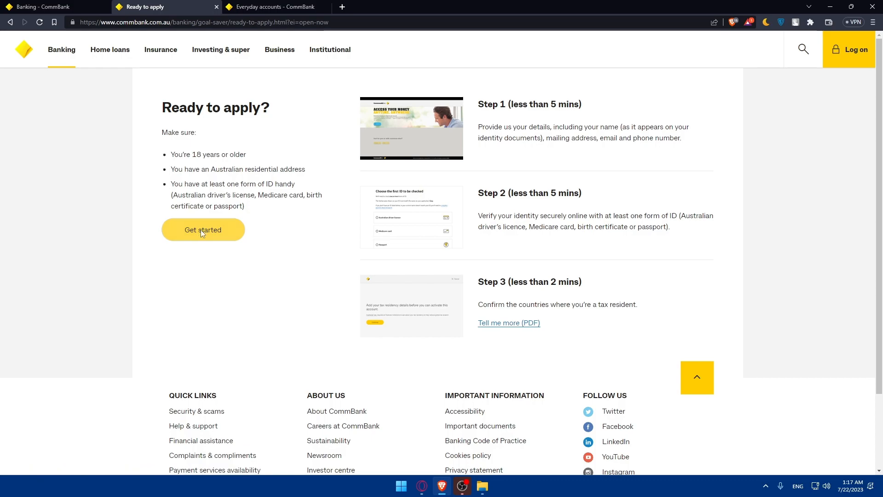
# Get started on the GoalSaver application as a Single applicant, then switch to Everyday accounts.
pyautogui.click(202, 229)
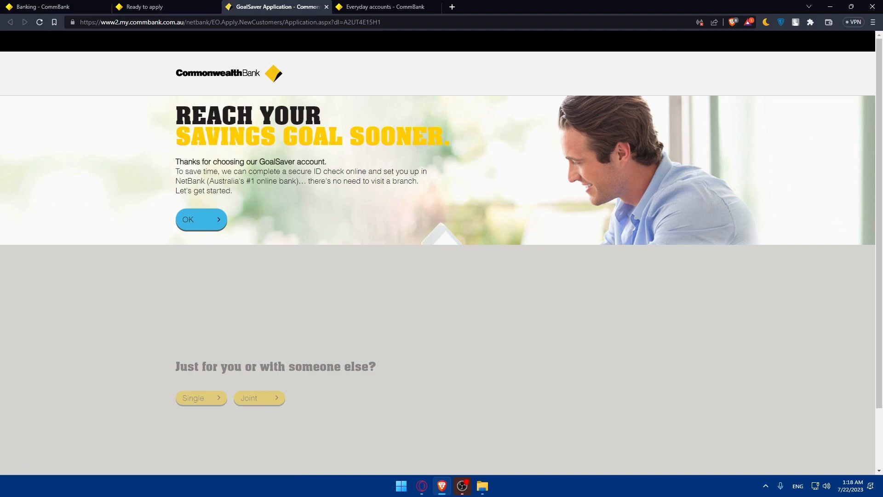
pyautogui.scroll(-3)
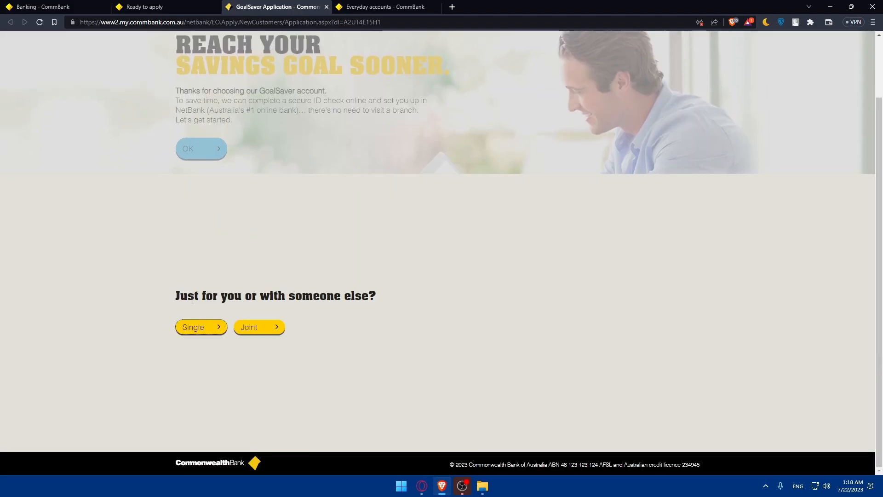
pyautogui.moveTo(201, 327)
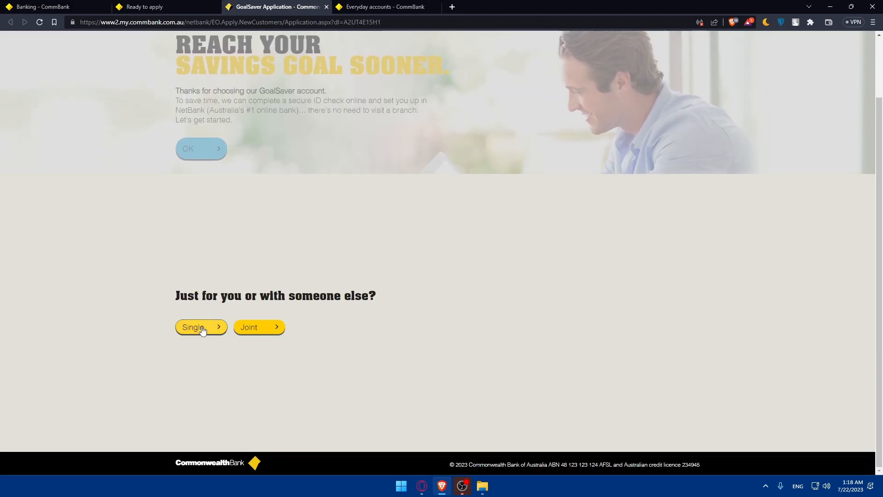
pyautogui.click(200, 327)
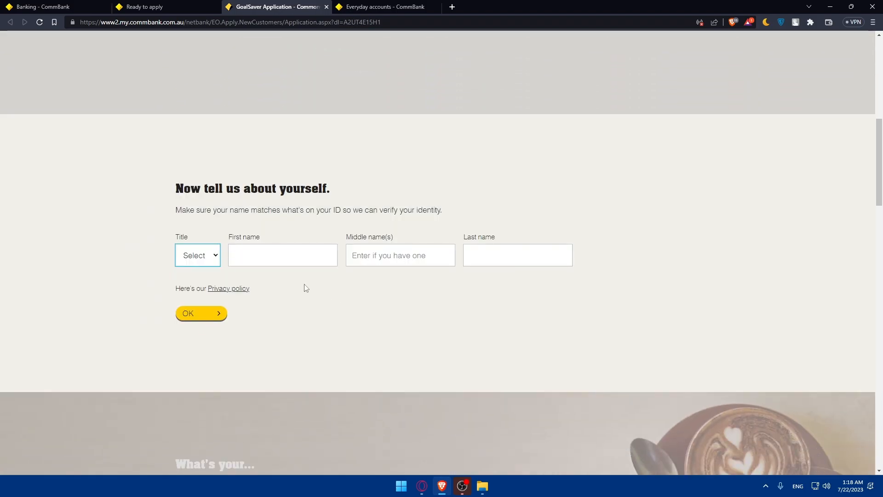
pyautogui.click(200, 313)
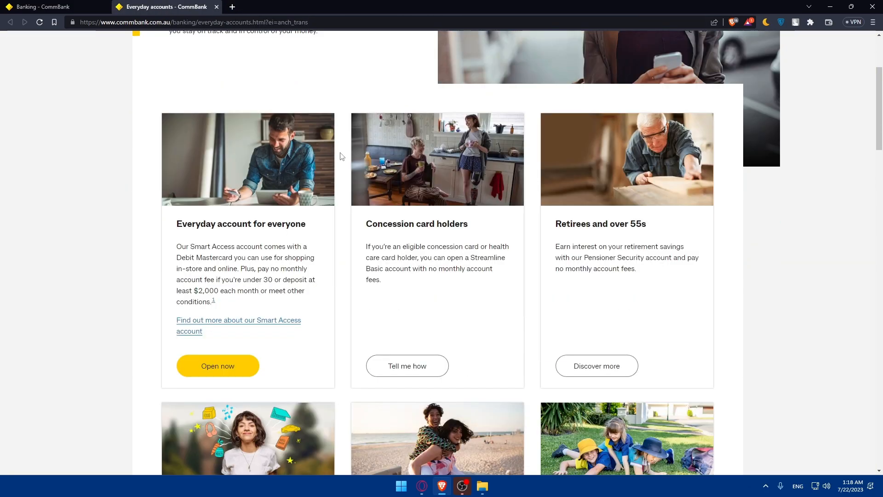
pyautogui.moveTo(286, 209)
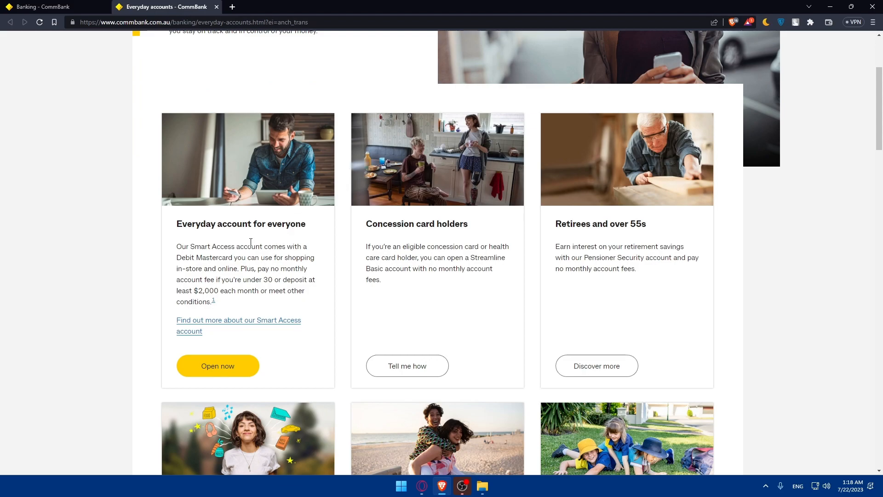
# Start opening the Smart Access everyday account as a new CommBank customer.
pyautogui.scroll(-3)
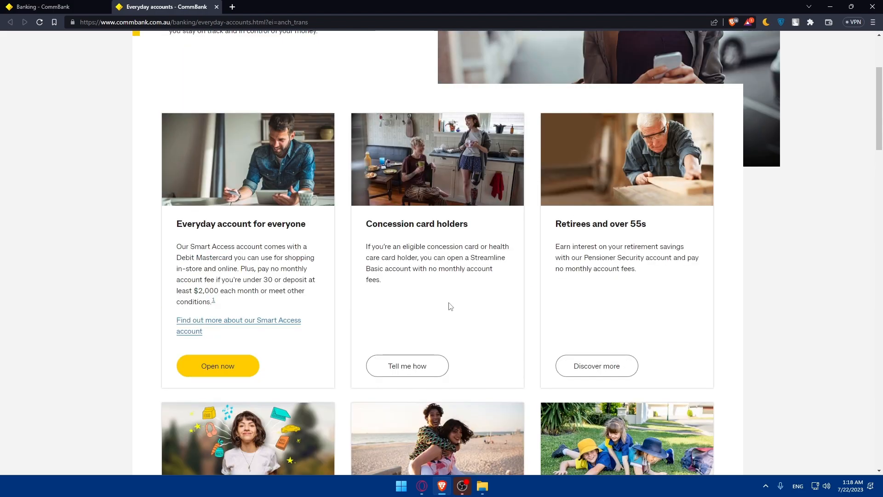
pyautogui.moveTo(208, 238)
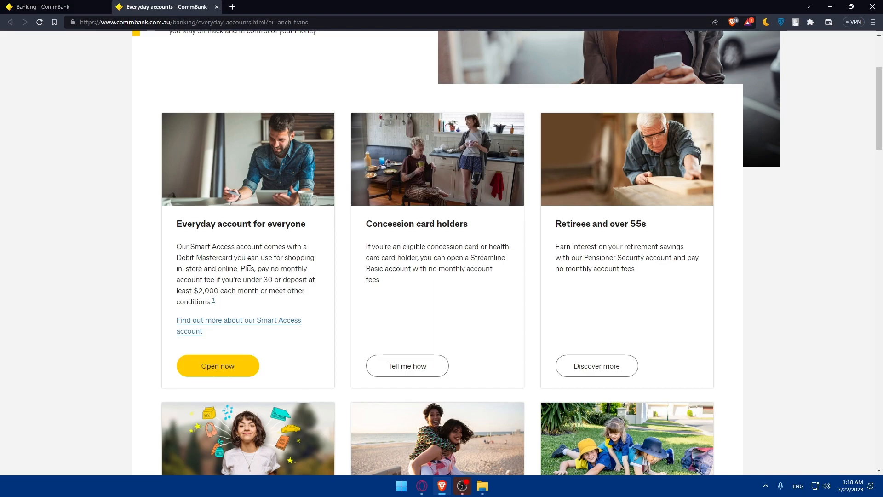
pyautogui.click(217, 365)
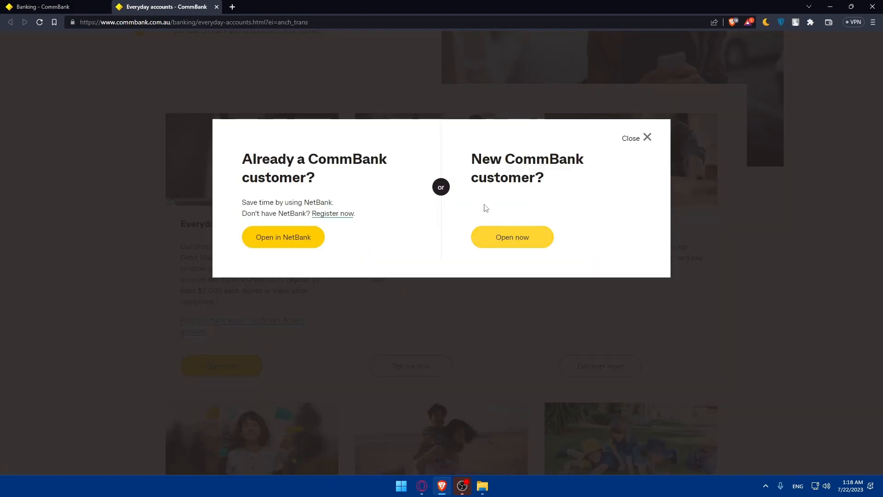
pyautogui.click(511, 236)
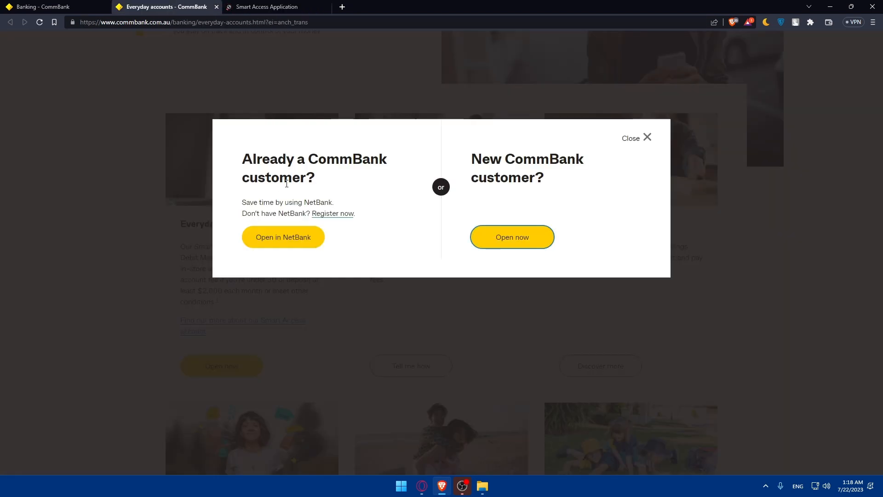
pyautogui.moveTo(297, 194)
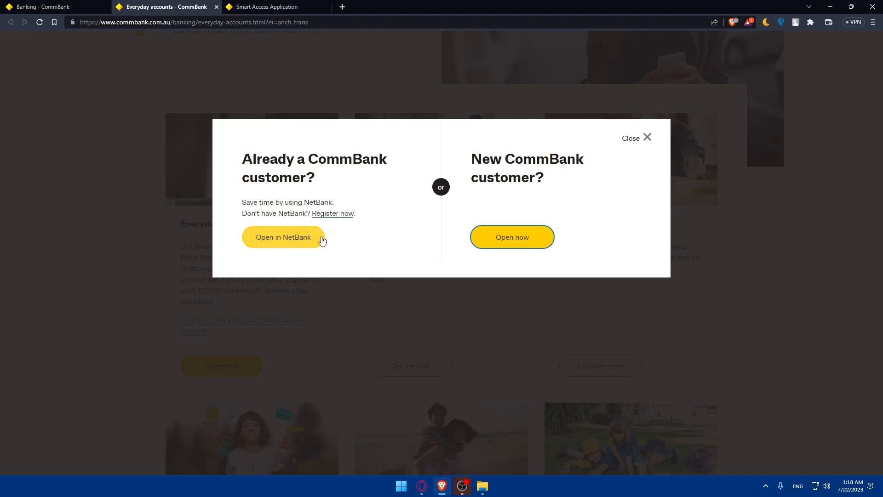
pyautogui.moveTo(639, 150)
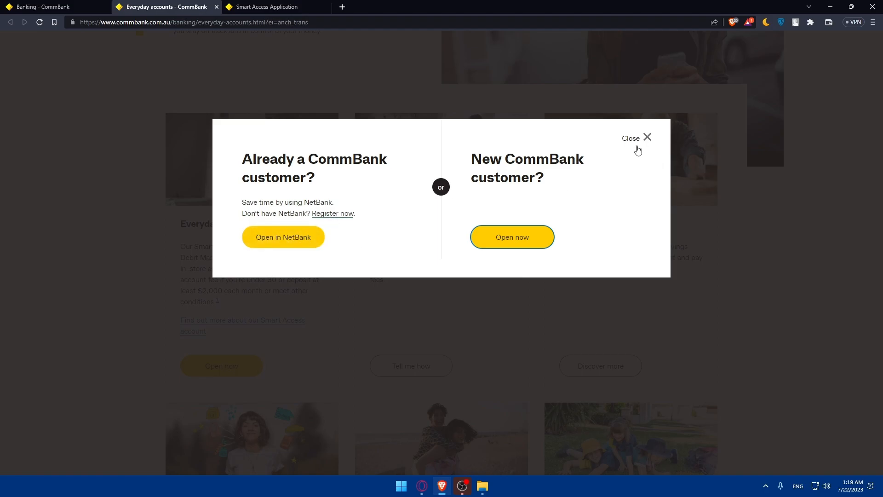
pyautogui.click(512, 236)
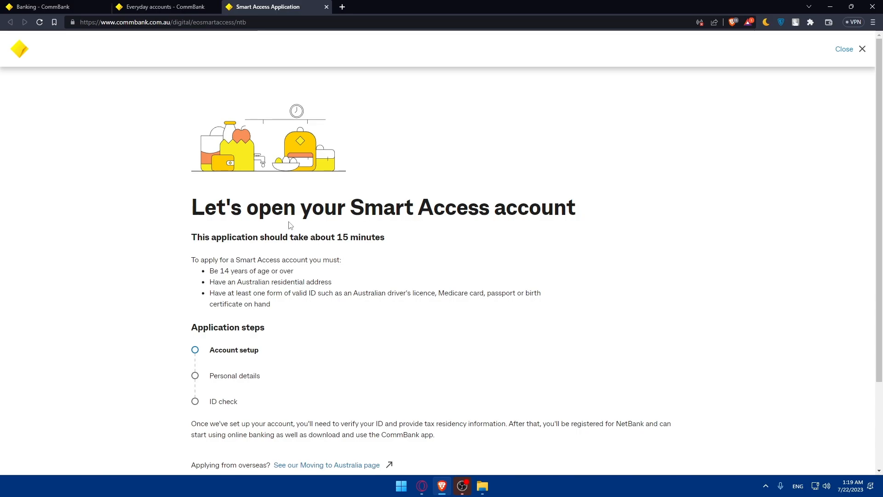
# Review the Smart Access introduction and get started on the application.
pyautogui.scroll(-3)
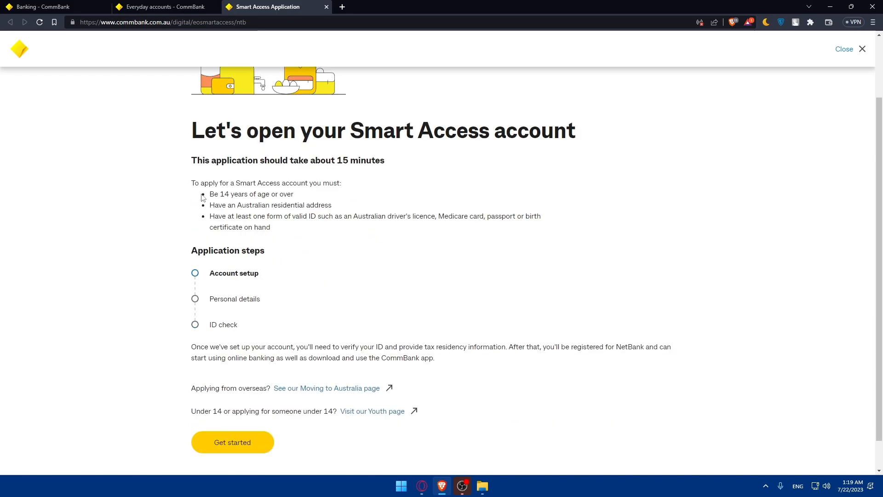
pyautogui.moveTo(209, 195); pyautogui.dragTo(271, 228)
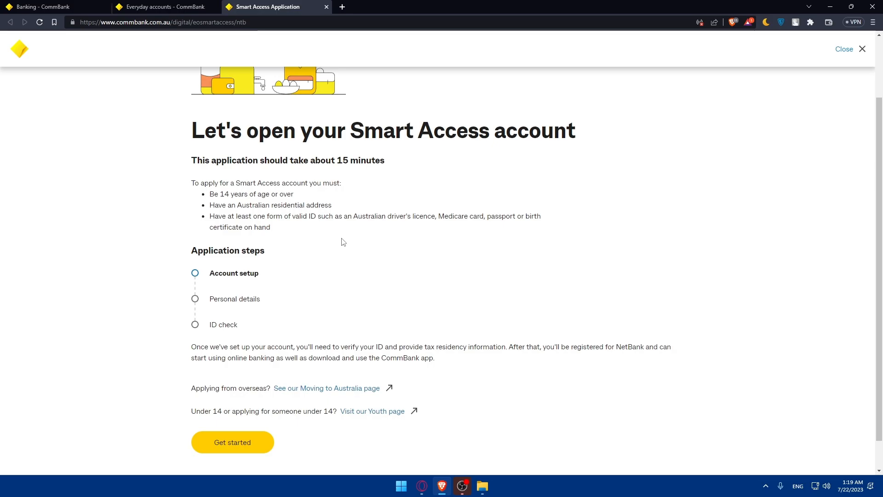
pyautogui.moveTo(438, 211)
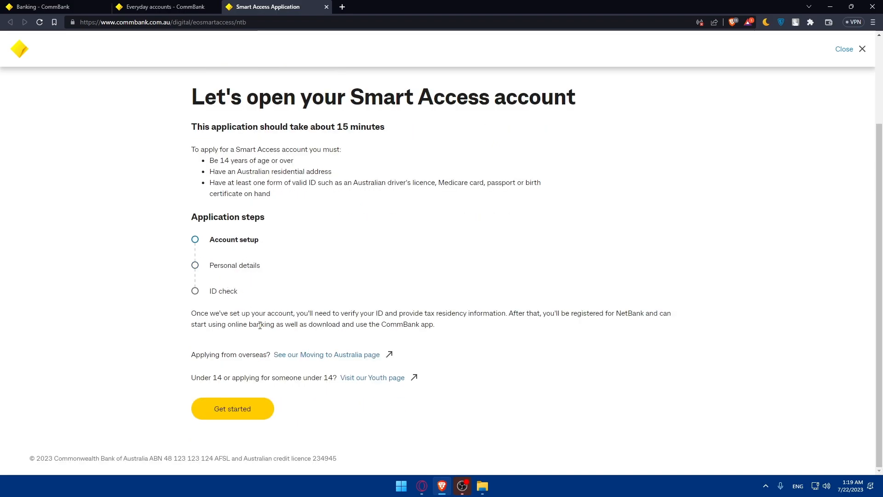
pyautogui.click(232, 408)
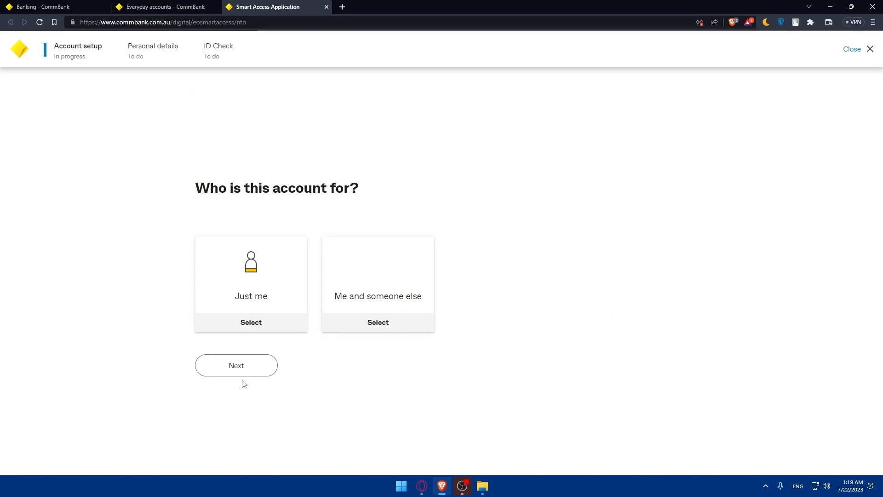
# Choose 'Just me', answer Yes to concession cards, continue, and open Smart Access only without a NetBank Saver.
pyautogui.click(250, 322)
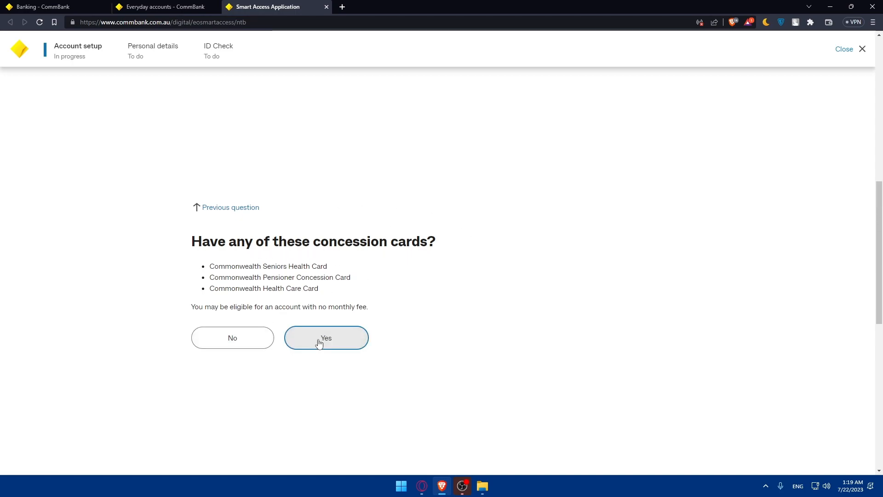
pyautogui.click(326, 337)
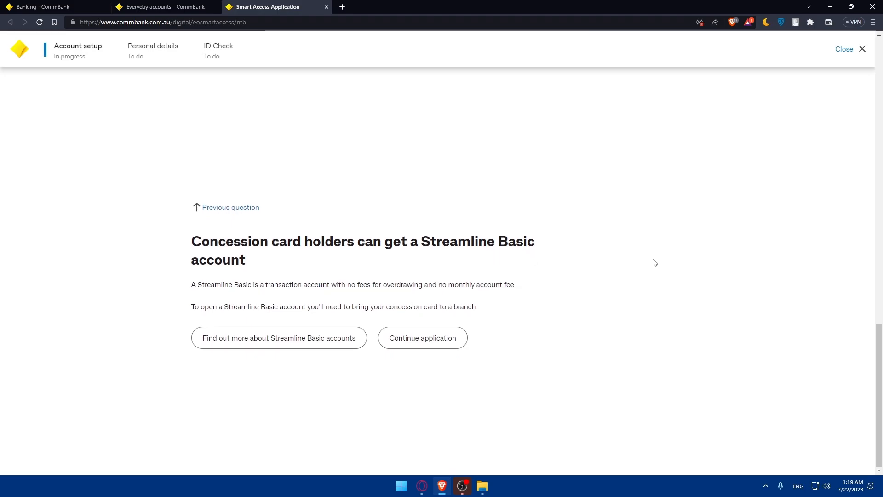
pyautogui.click(422, 338)
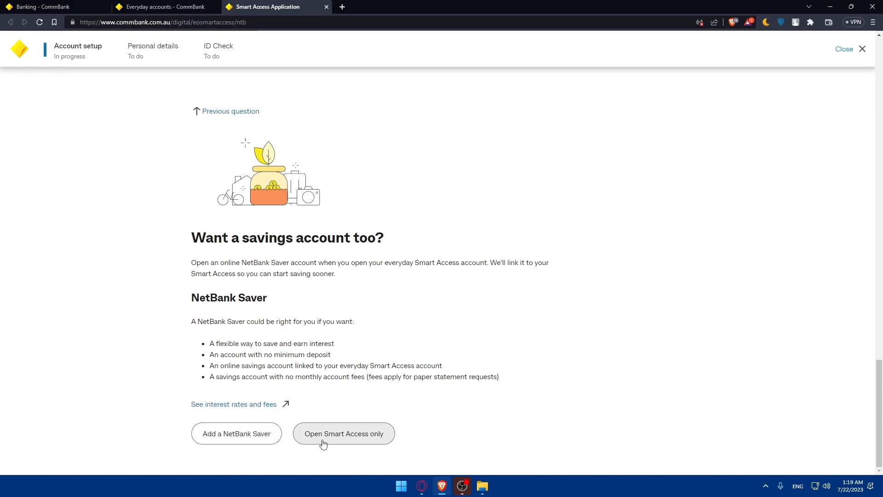
pyautogui.click(343, 433)
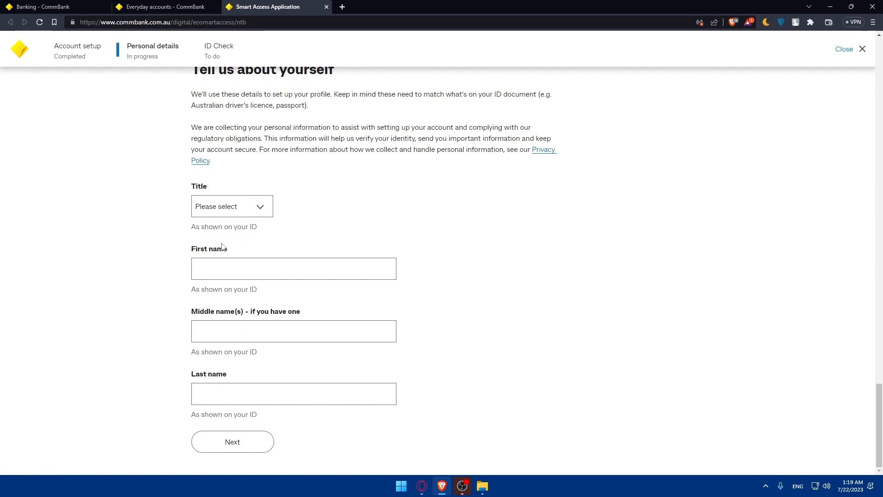
pyautogui.moveTo(284, 200)
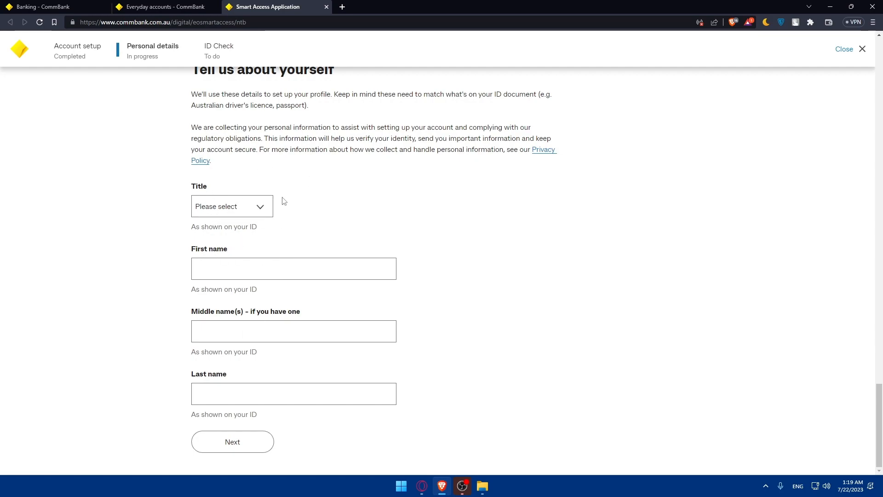
pyautogui.moveTo(265, 226)
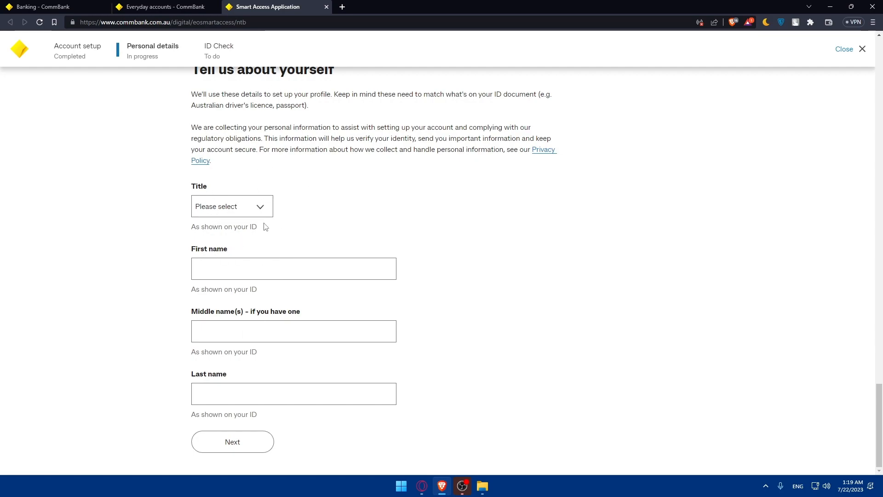